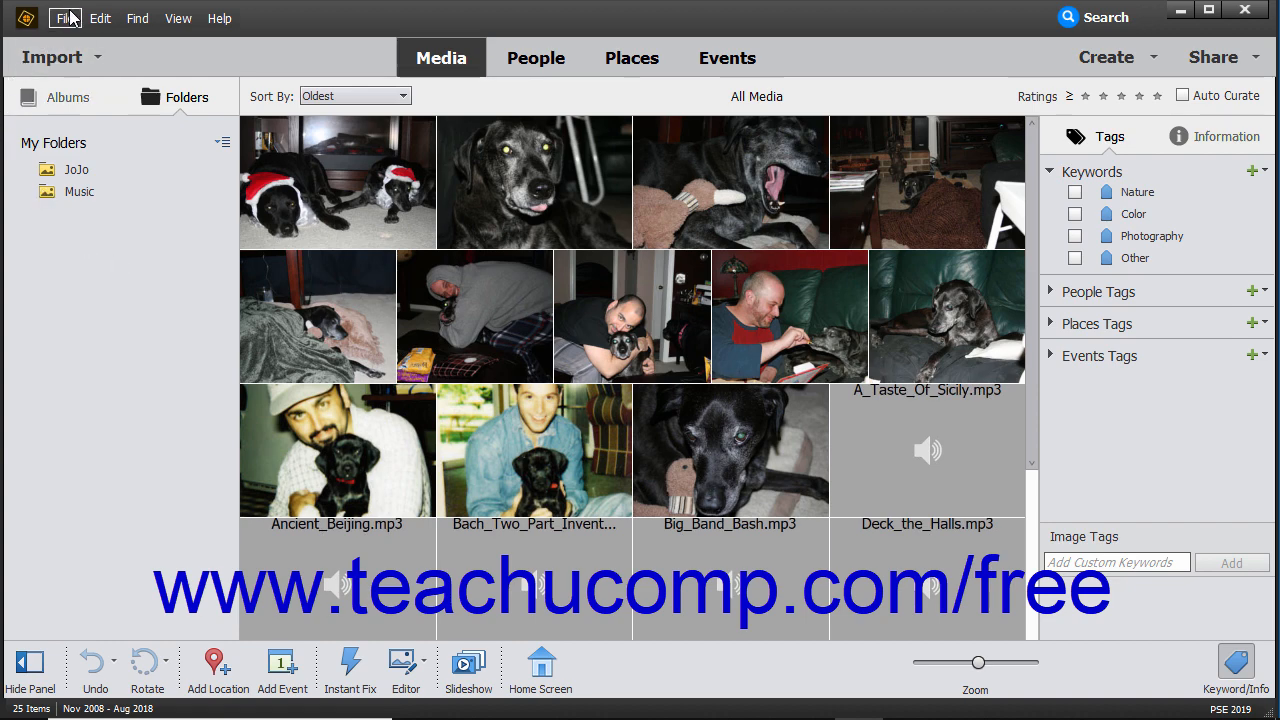
# Start Backup Catalog, try Incremental Backup, then return to Full Backup.
pyautogui.click(63, 18)
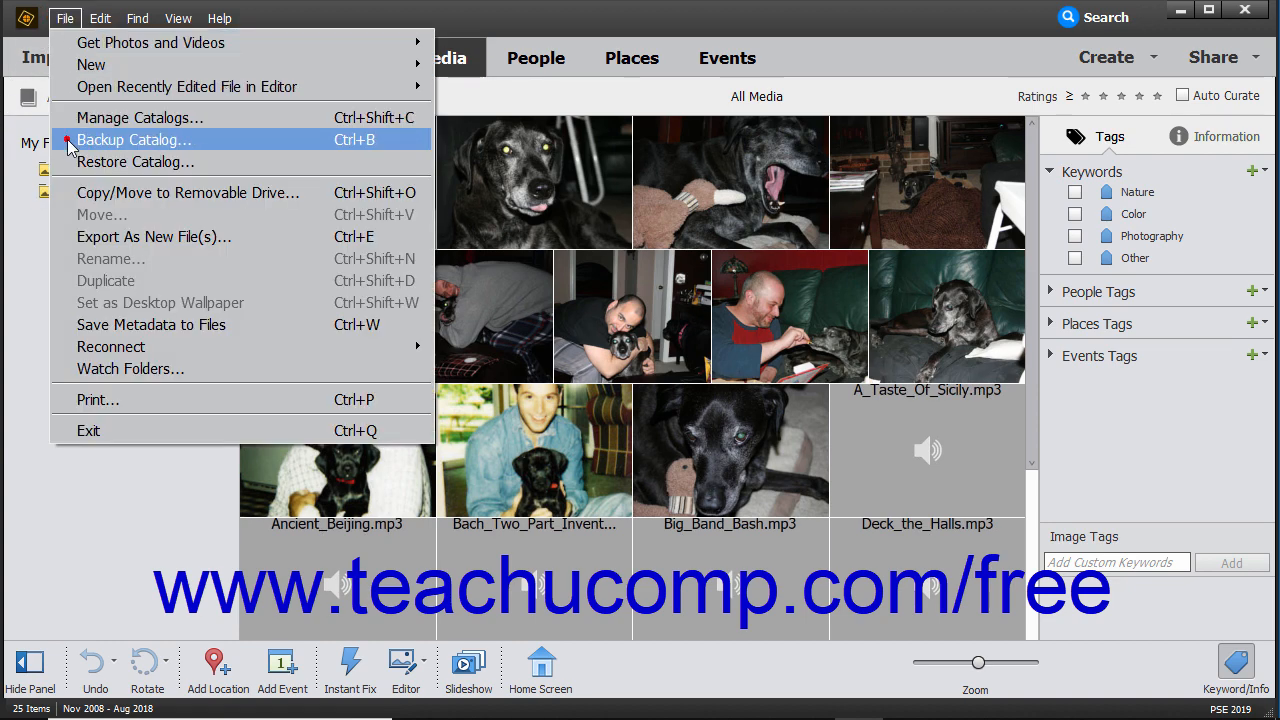
pyautogui.click(135, 139)
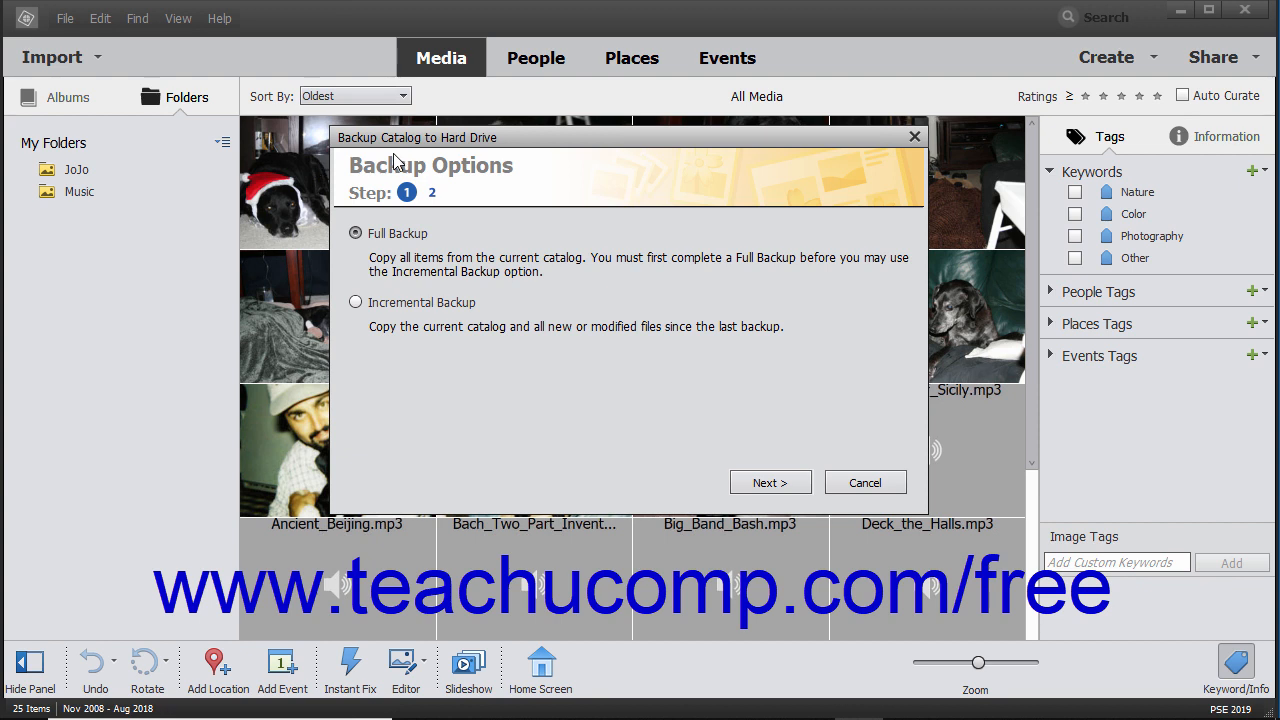
pyautogui.moveTo(407, 192)
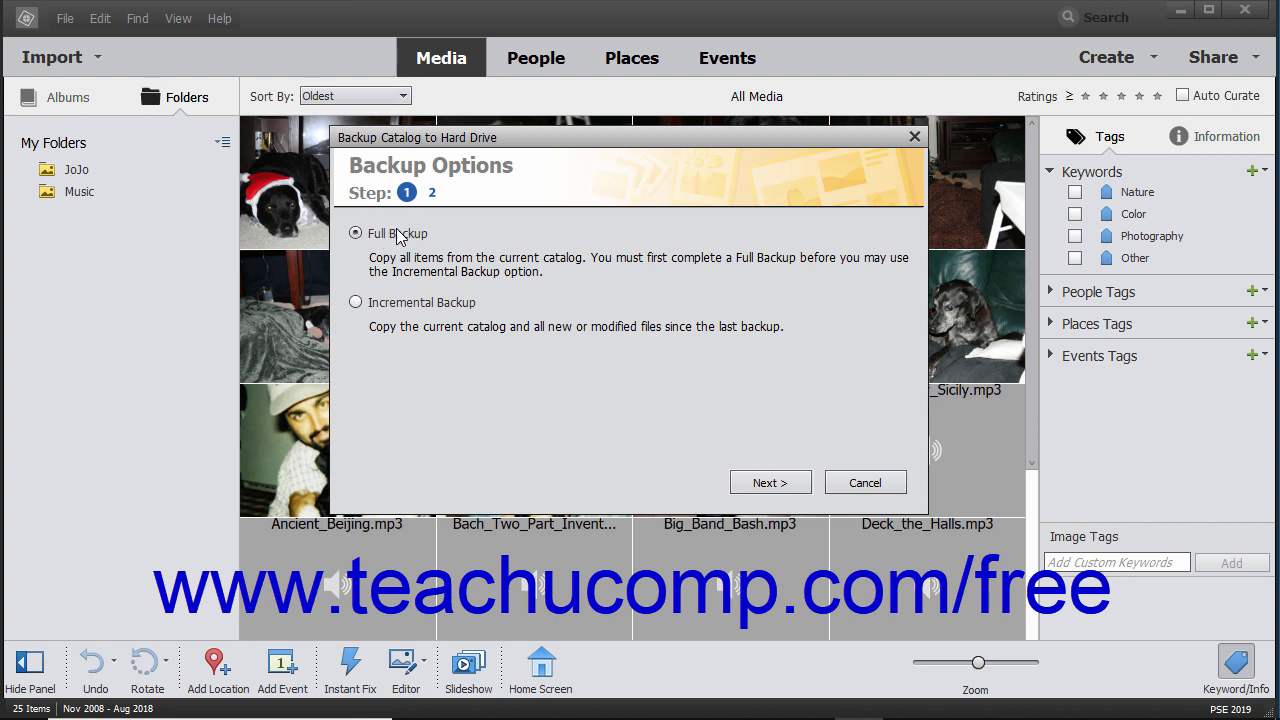
pyautogui.moveTo(380, 311)
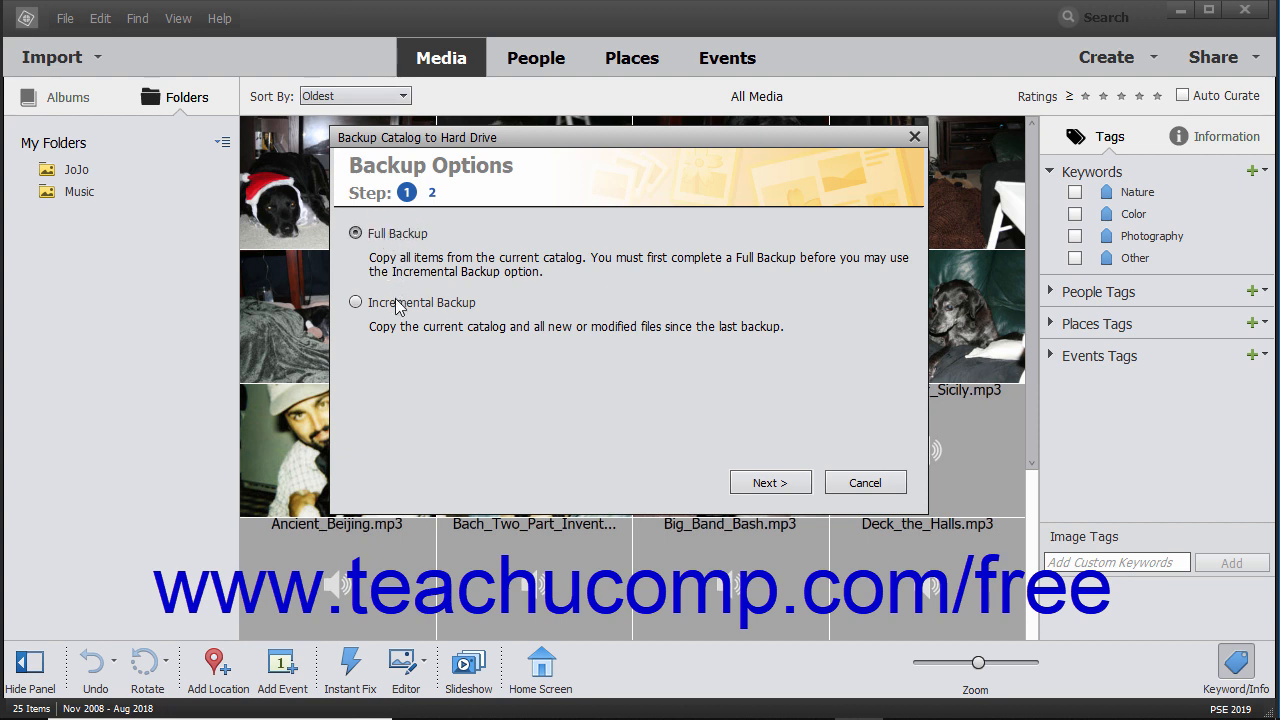
pyautogui.click(356, 302)
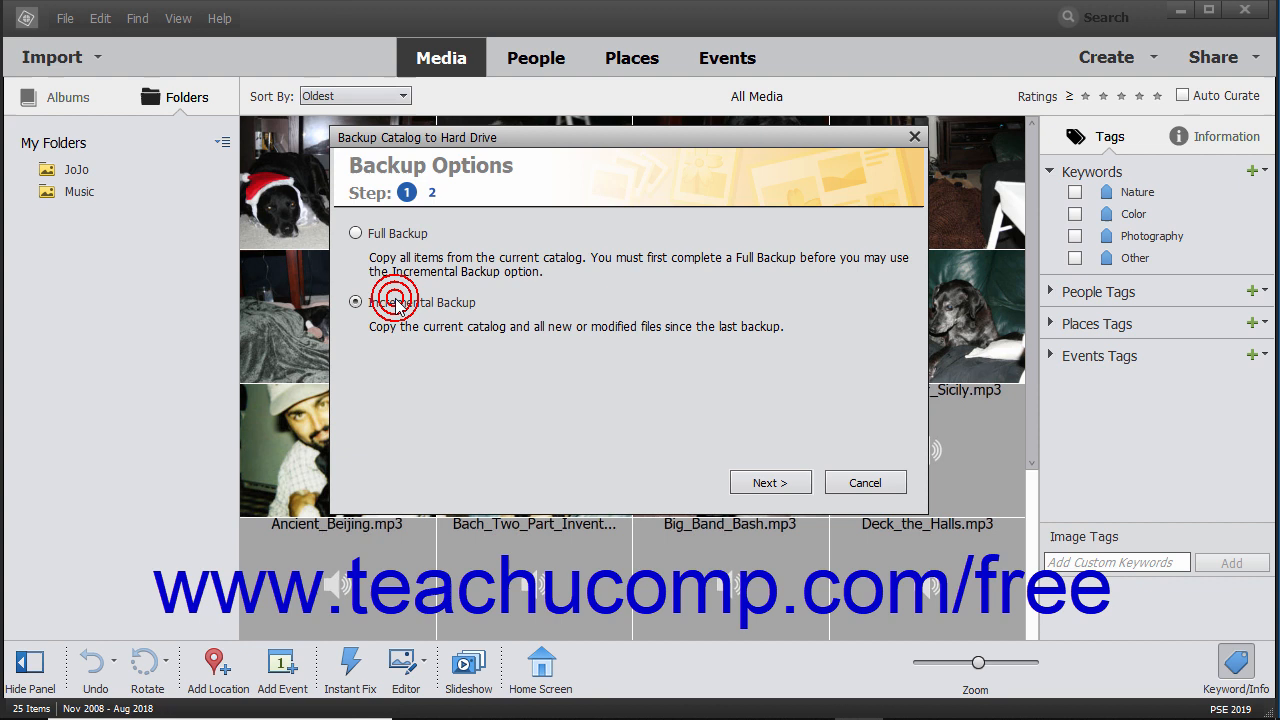
pyautogui.click(355, 302)
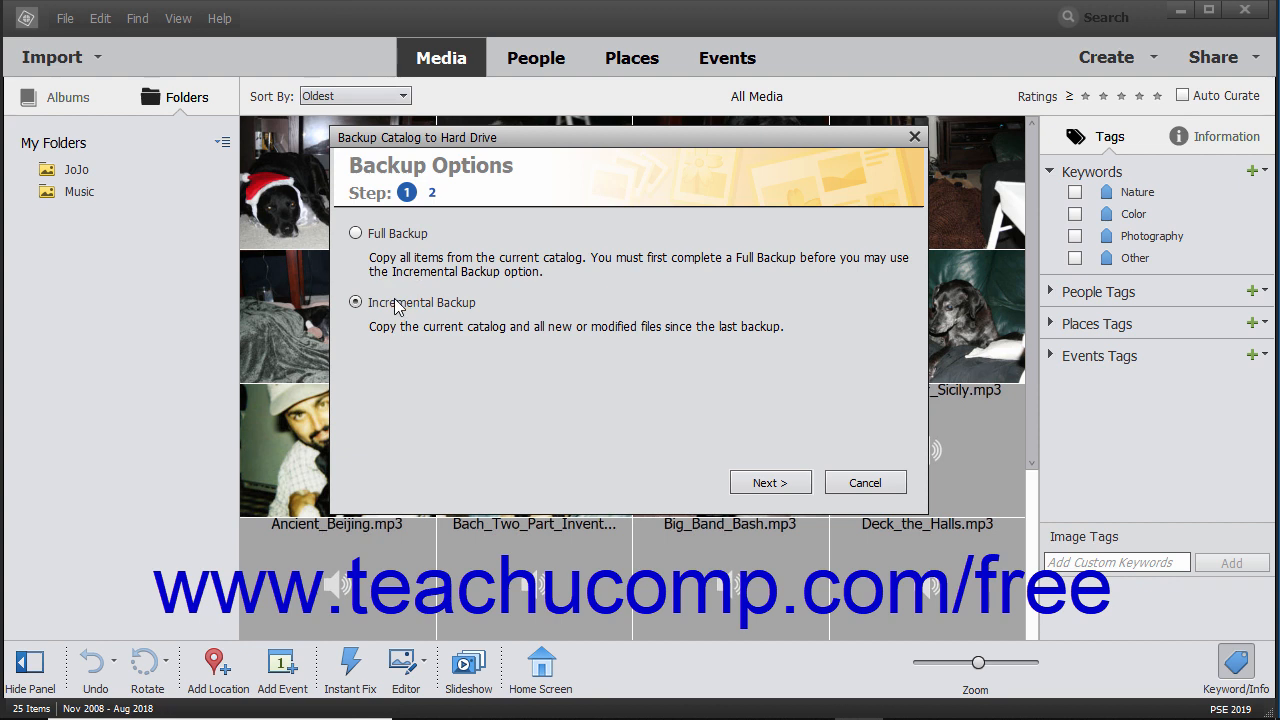
pyautogui.click(355, 233)
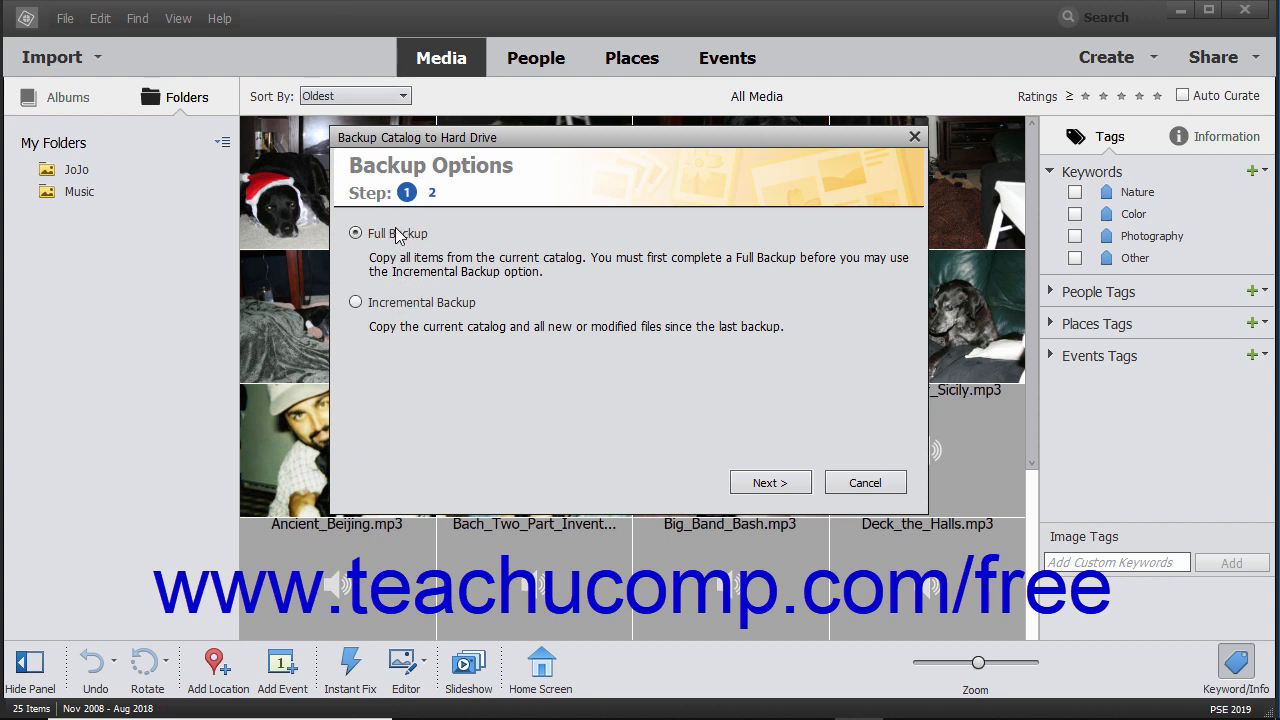
# Save a full catalog backup to the Desktop images folder on drive C:.
pyautogui.click(770, 482)
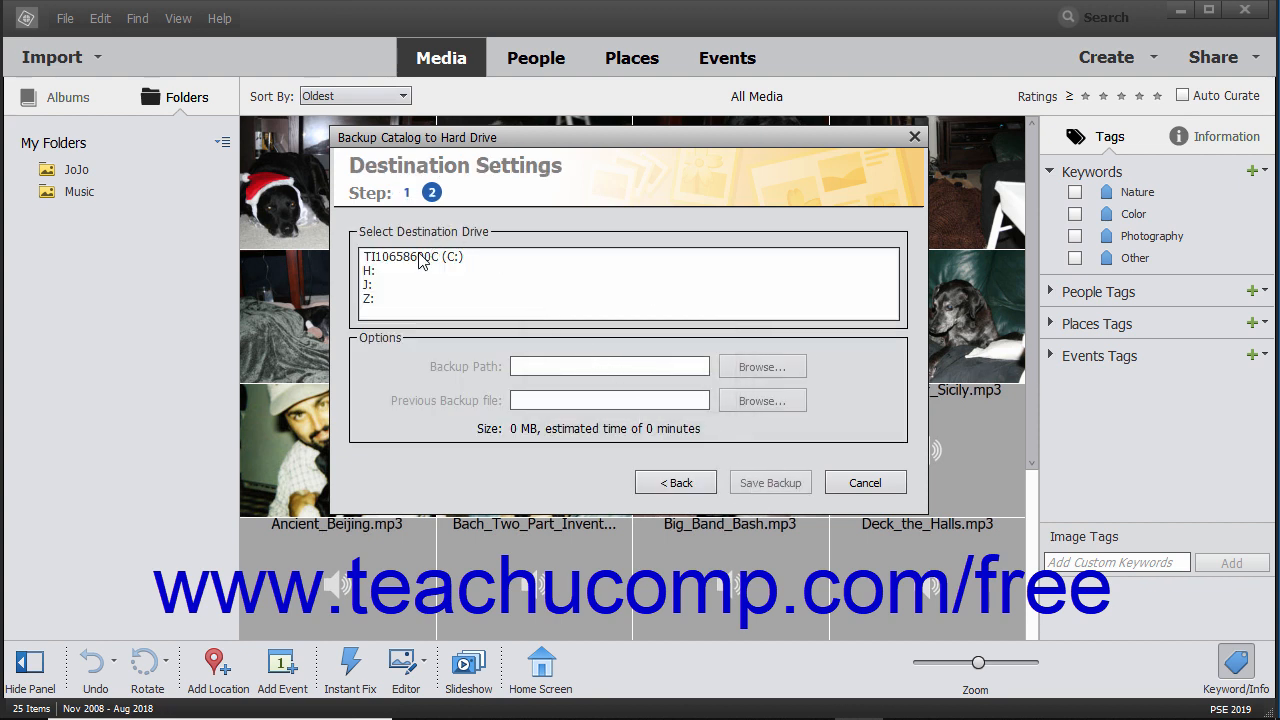
pyautogui.click(432, 256)
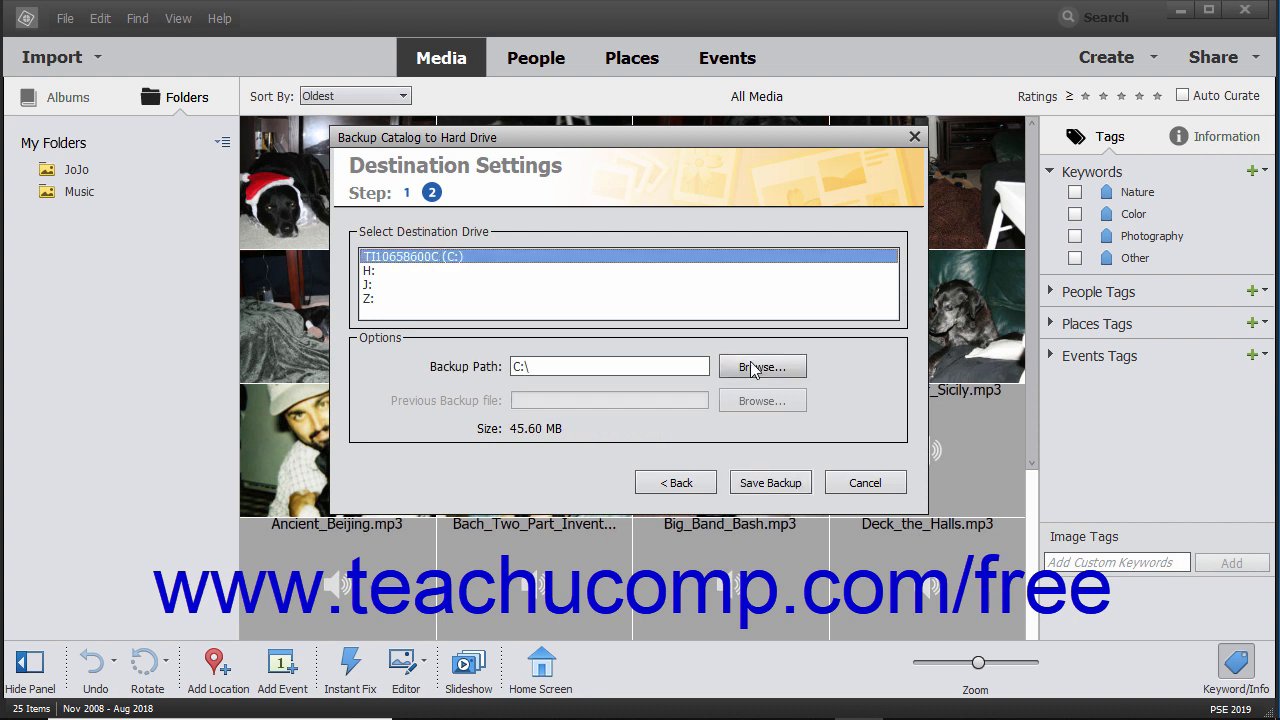
pyautogui.moveTo(767, 369)
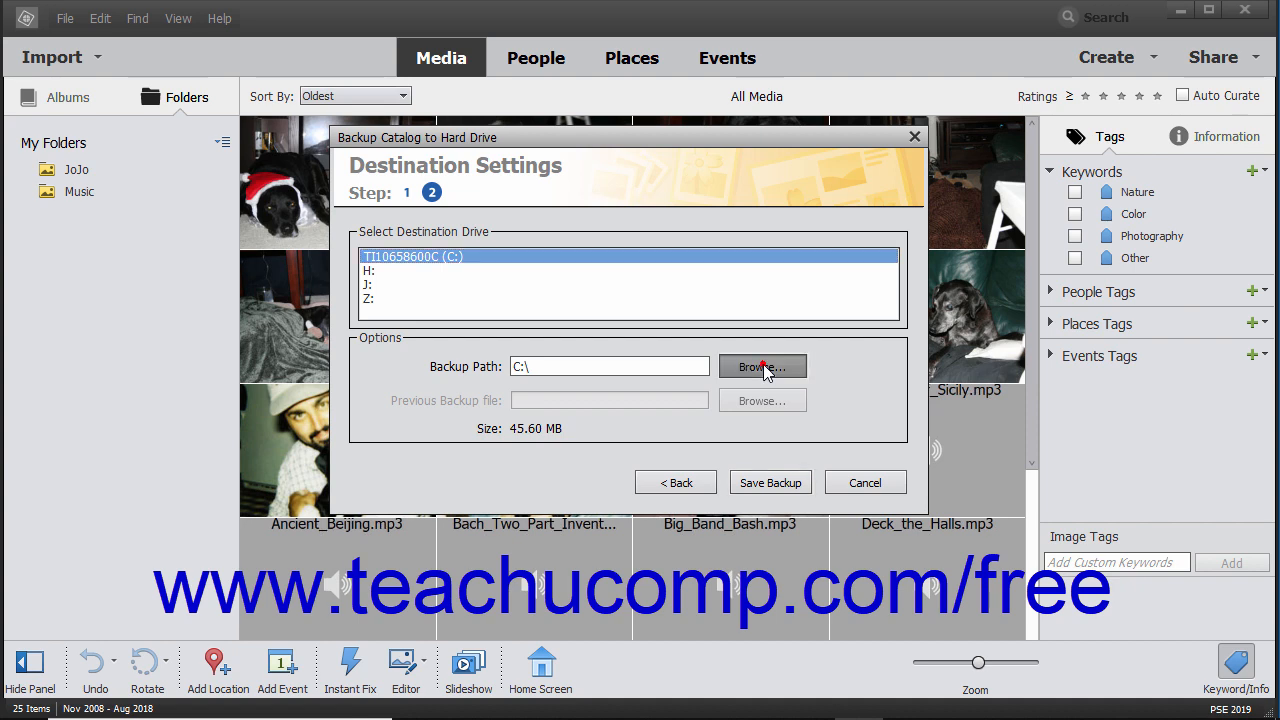
pyautogui.click(762, 366)
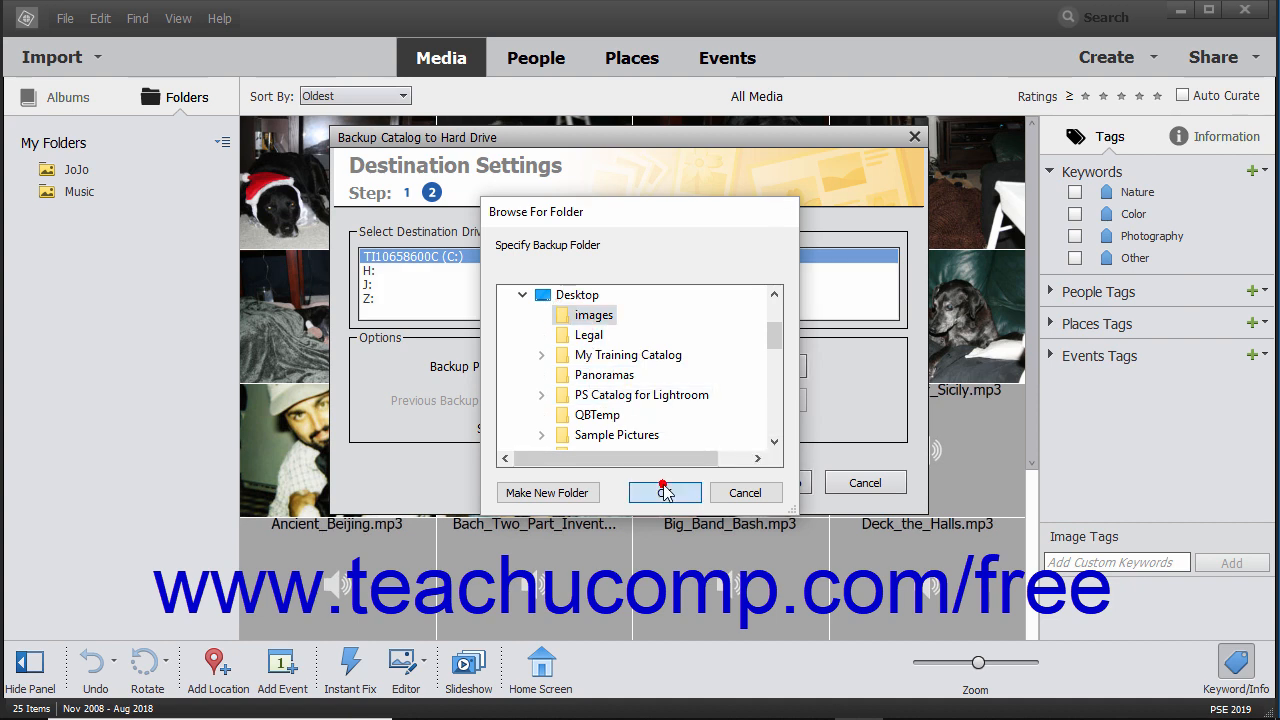
pyautogui.click(664, 492)
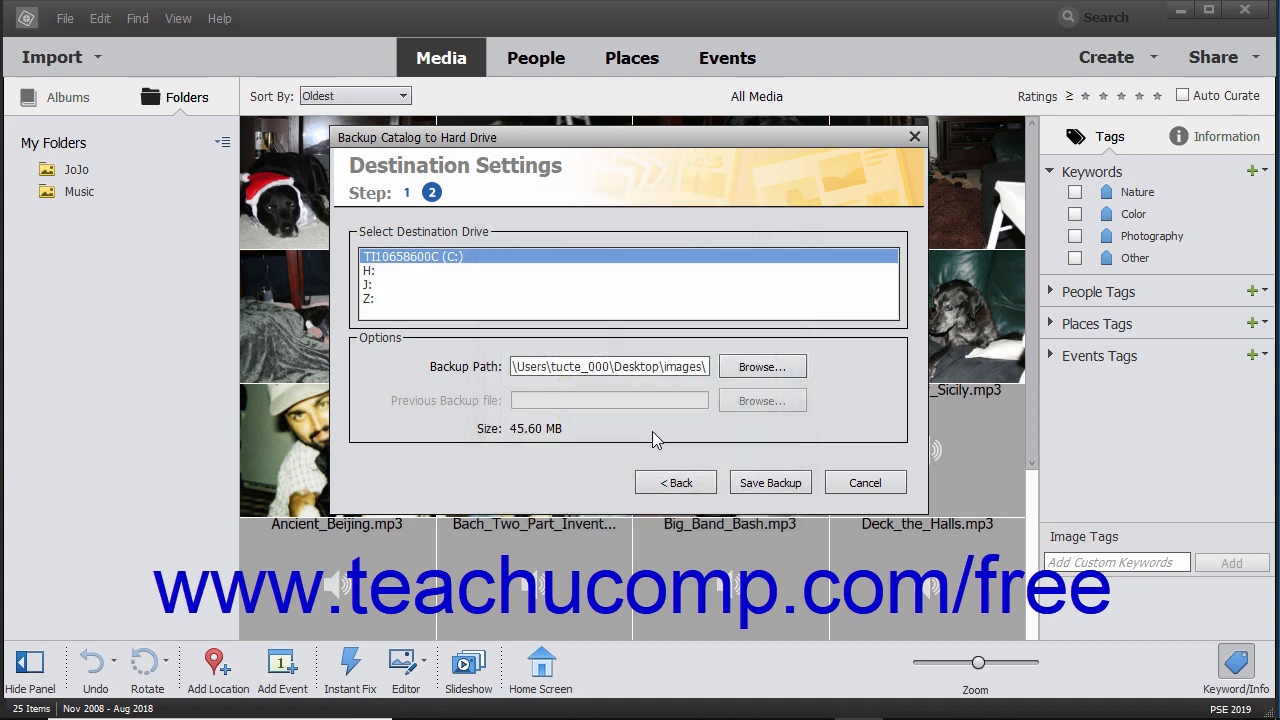
pyautogui.moveTo(749, 407)
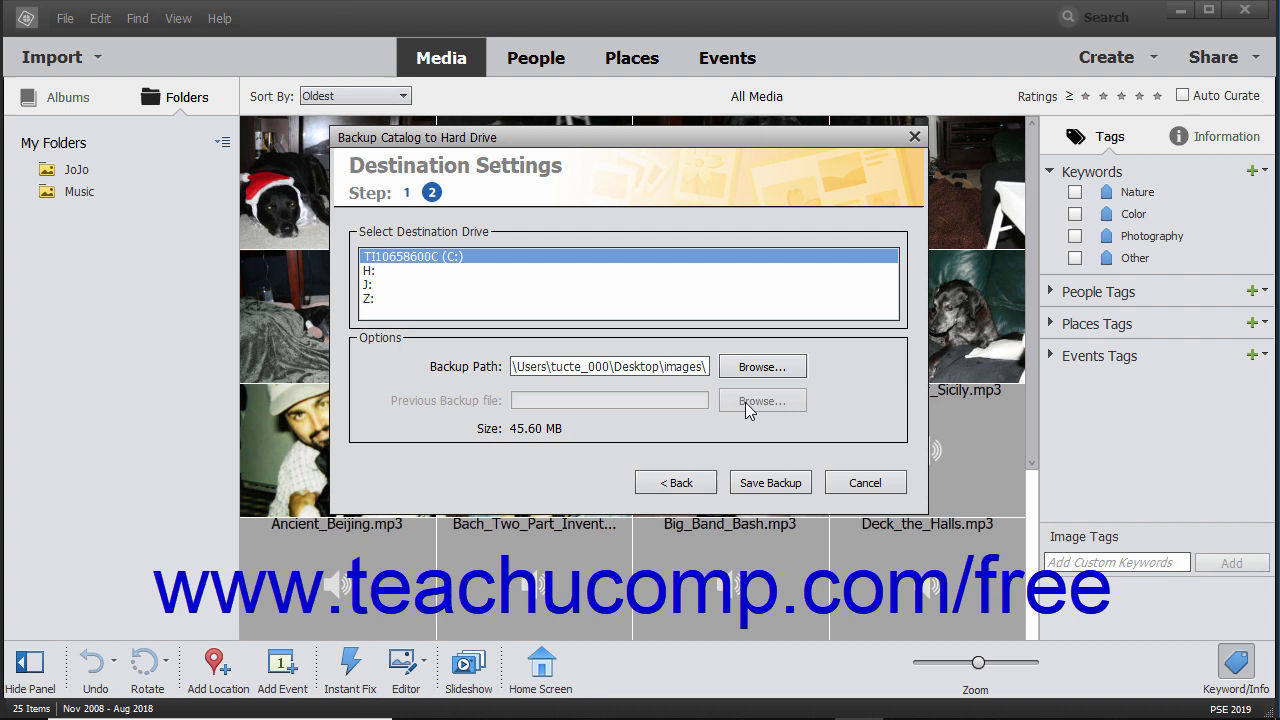
pyautogui.moveTo(763, 485)
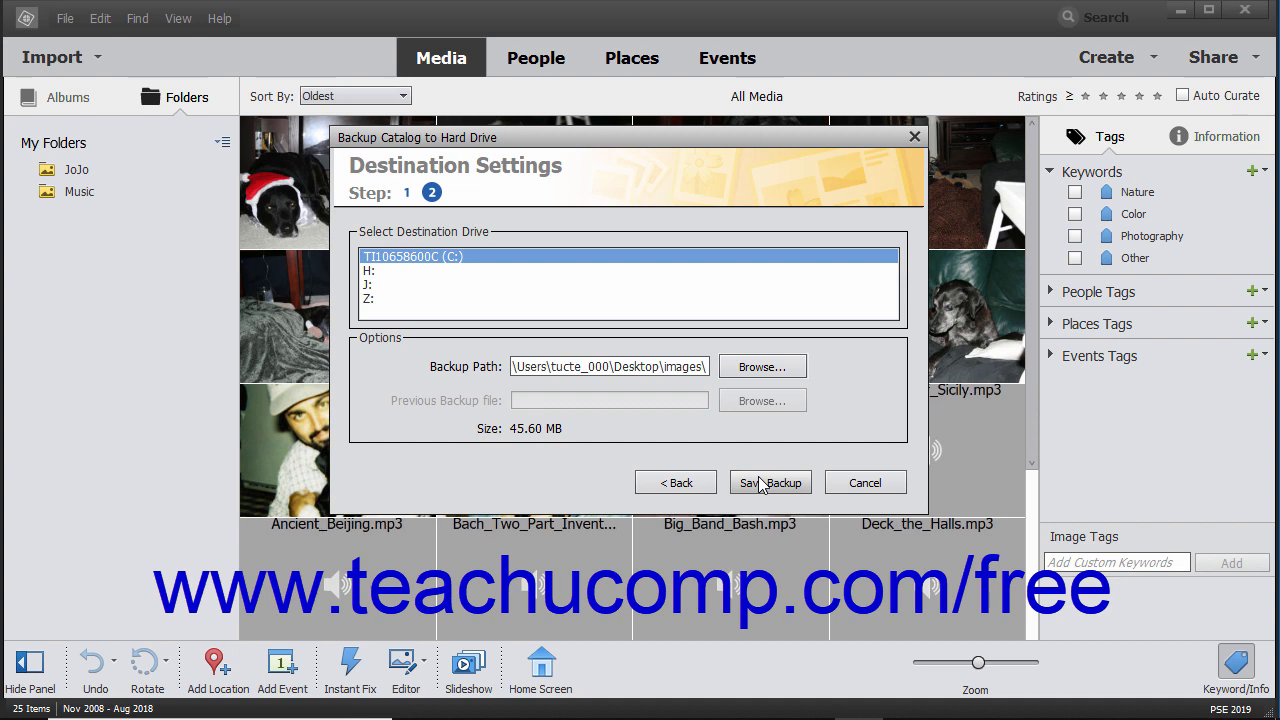
pyautogui.click(770, 482)
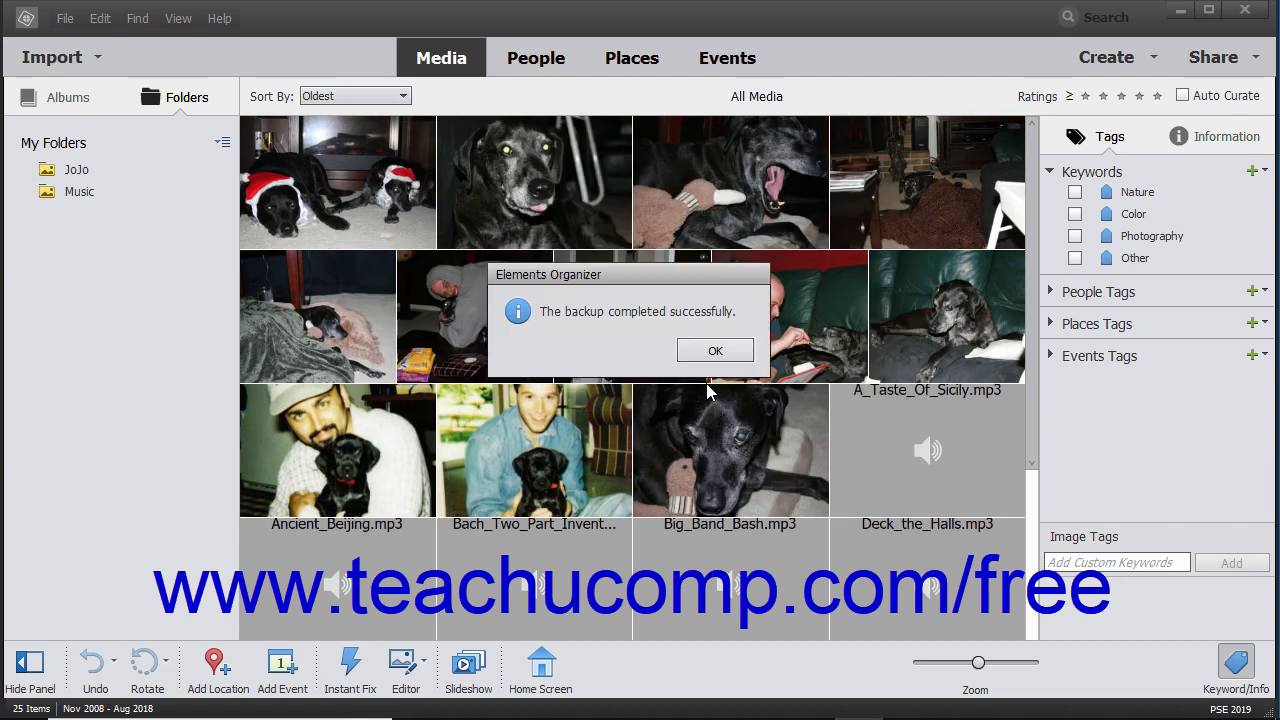
# Dismiss the backup-completed message and start Restore Catalog.
pyautogui.click(715, 350)
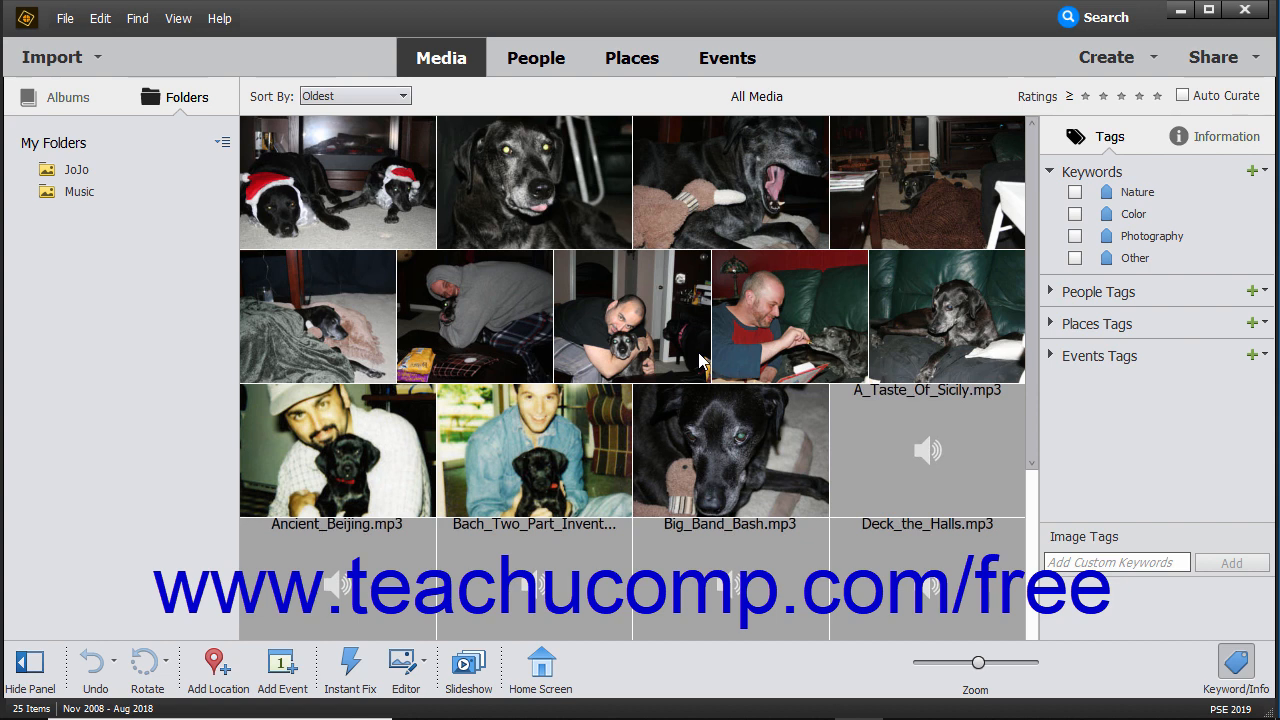
pyautogui.moveTo(88, 13)
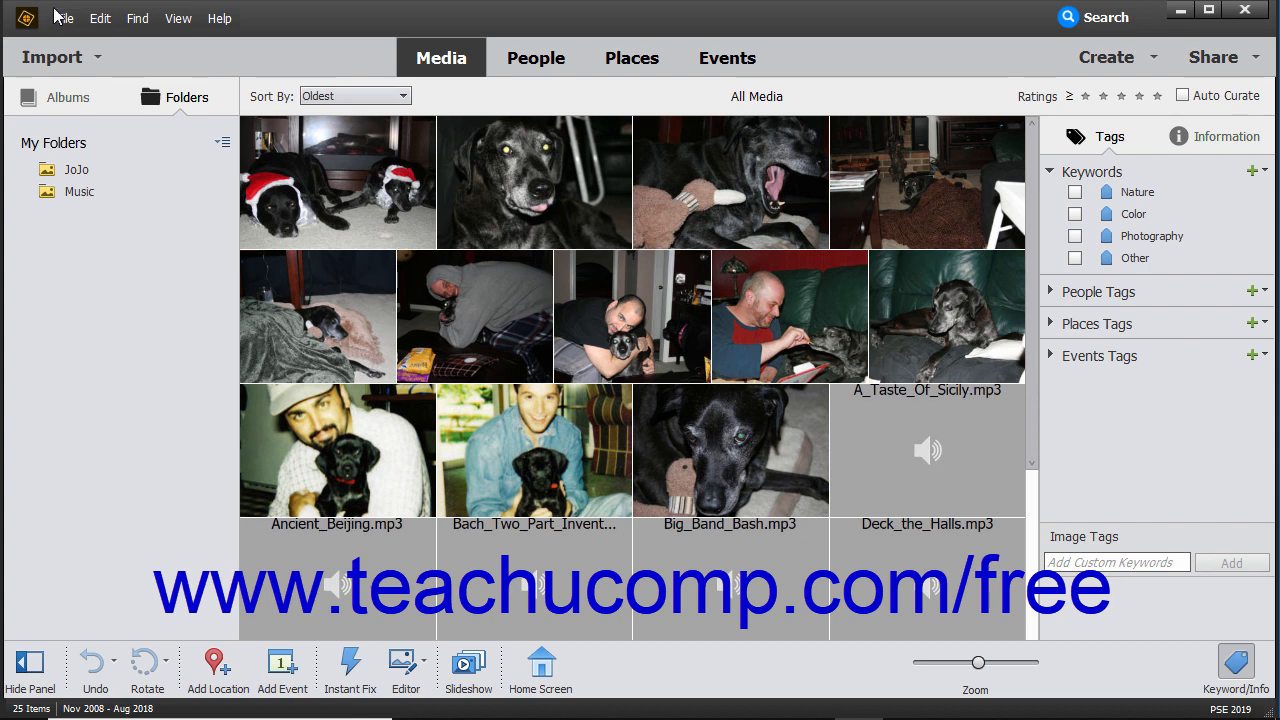
pyautogui.click(64, 17)
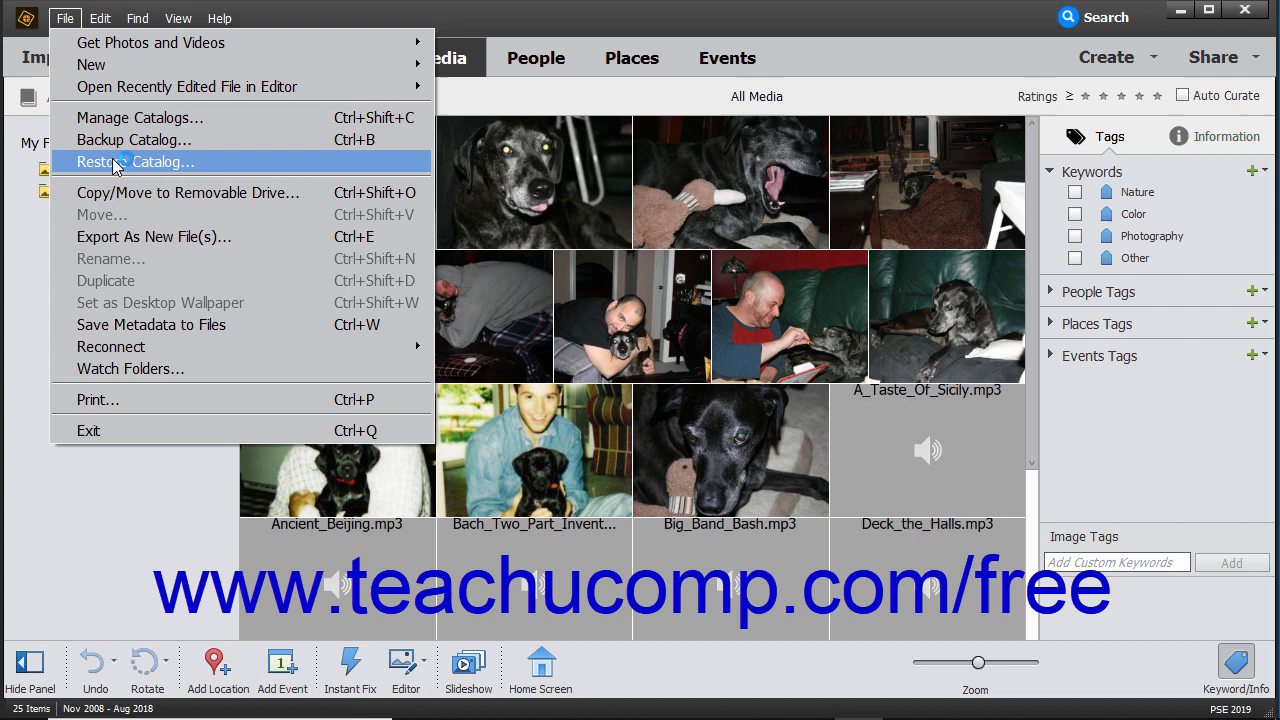
pyautogui.click(124, 161)
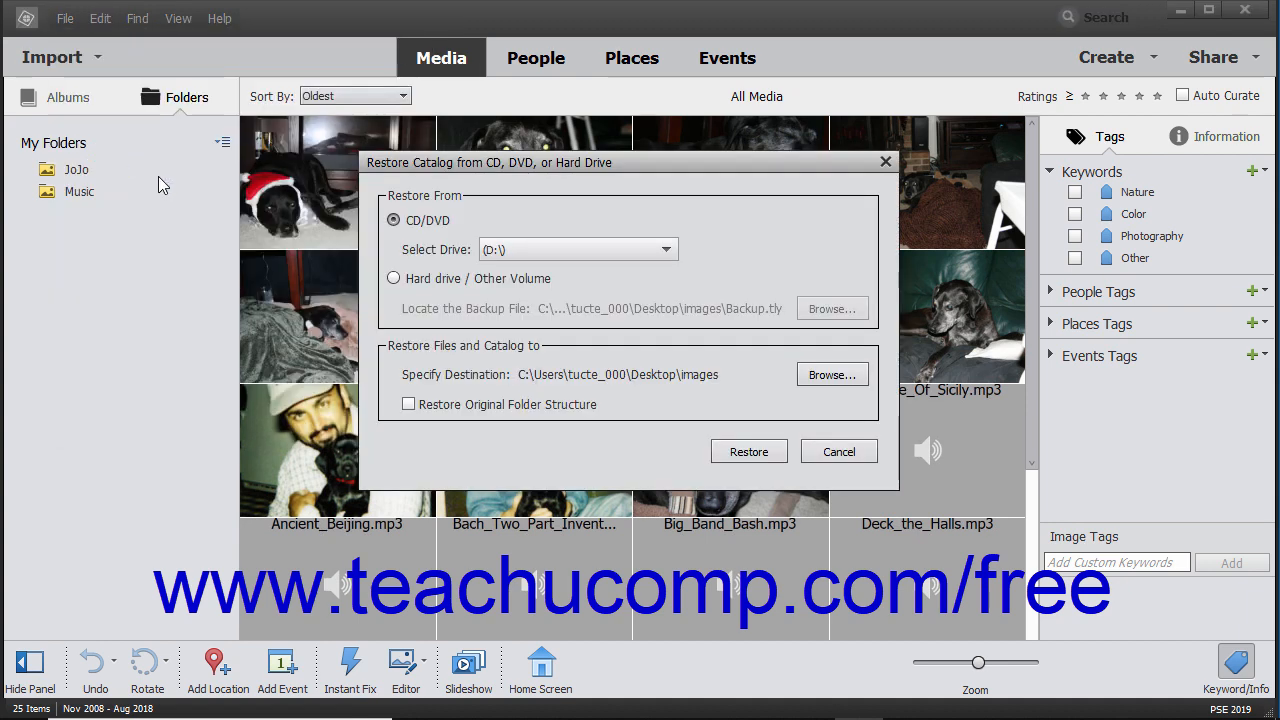
pyautogui.moveTo(395, 307)
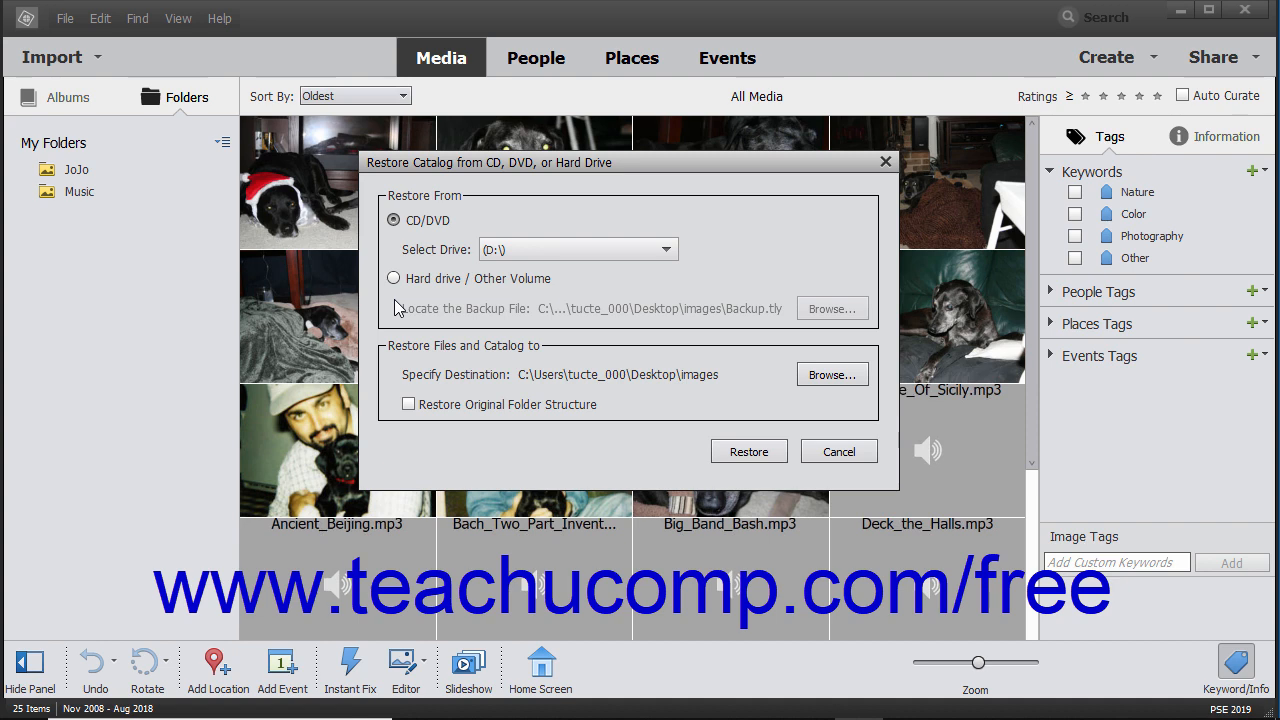
# Compare the CD/DVD drive list with the hard drive option, settling on Hard drive / Other Volume.
pyautogui.click(393, 220)
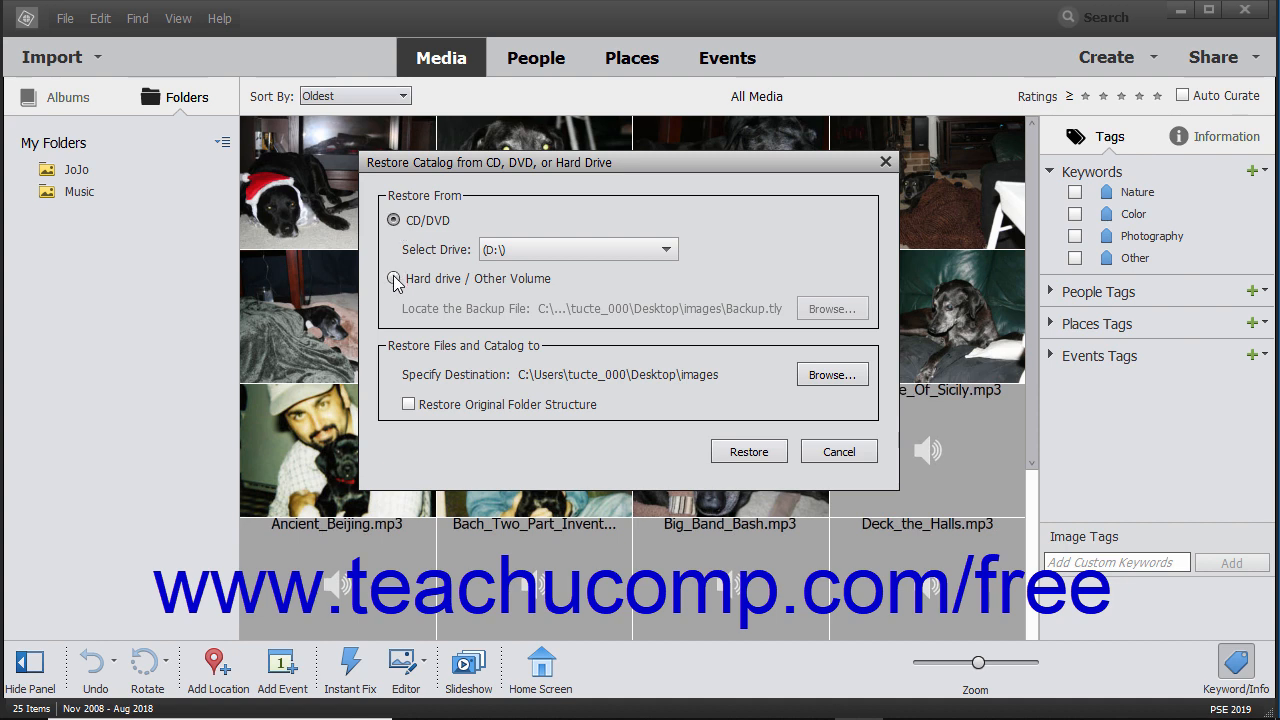
pyautogui.click(396, 279)
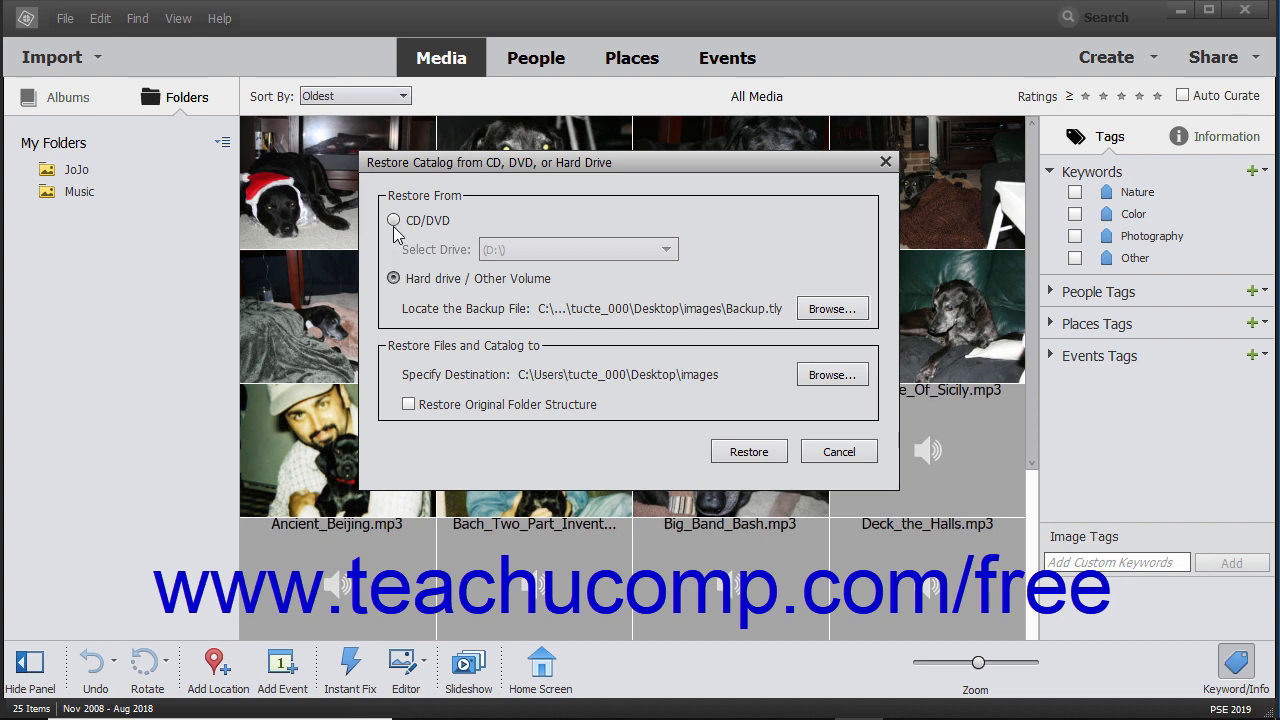
pyautogui.click(394, 220)
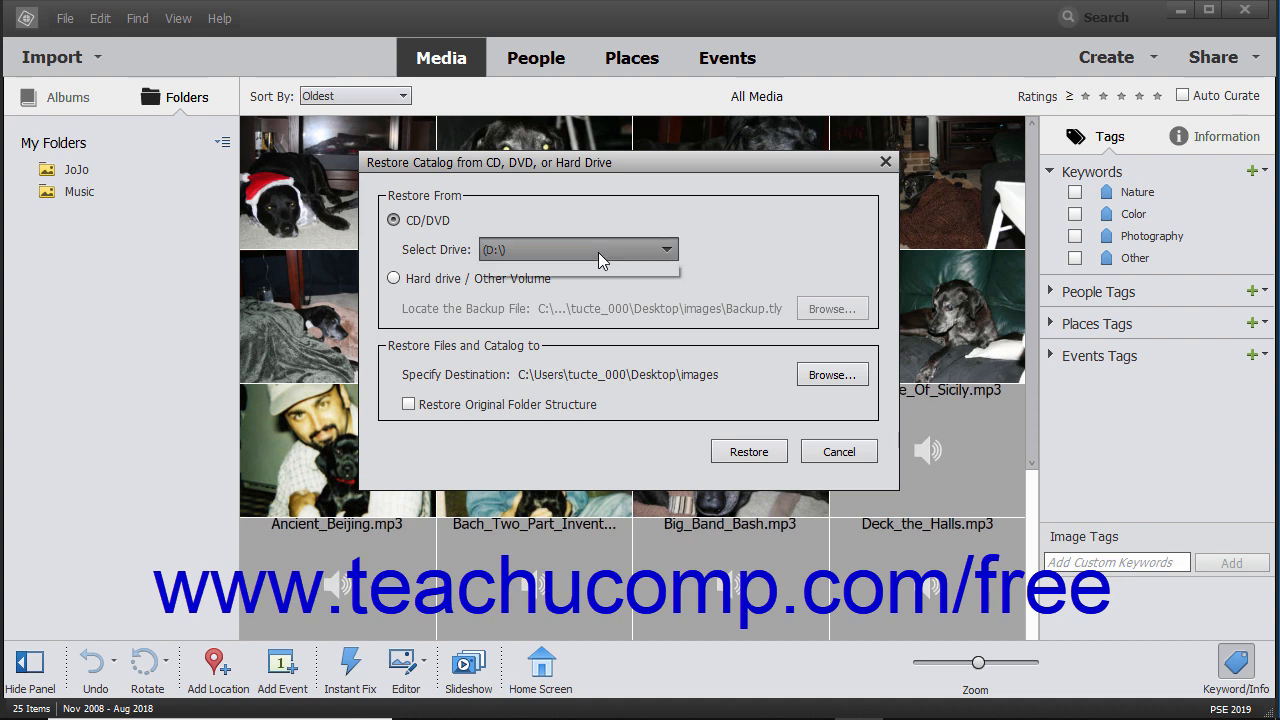
pyautogui.click(666, 249)
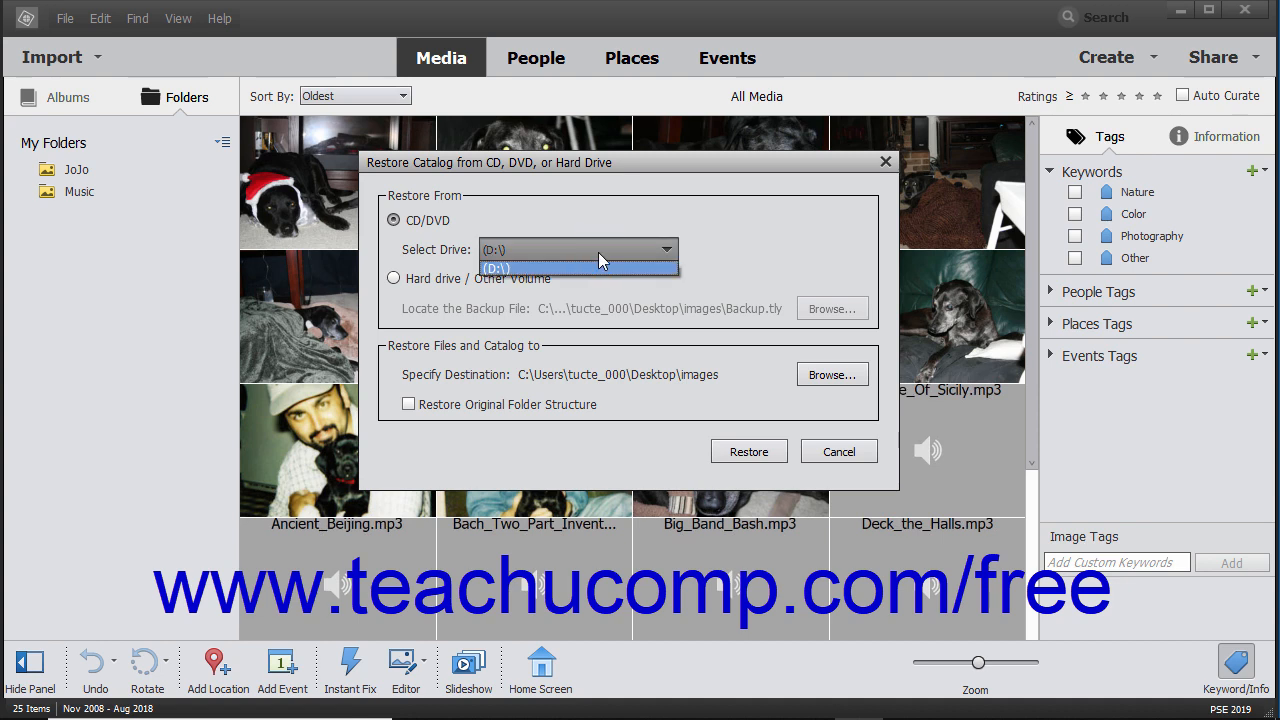
pyautogui.moveTo(472, 255)
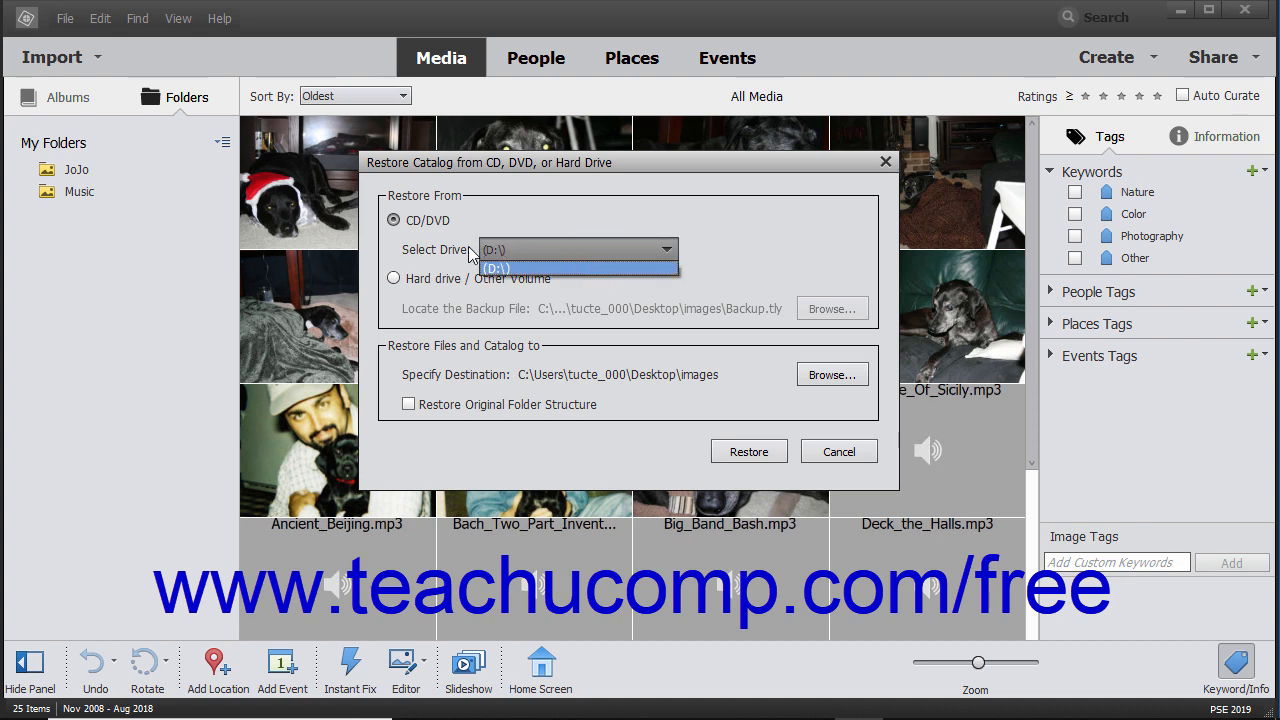
pyautogui.click(392, 278)
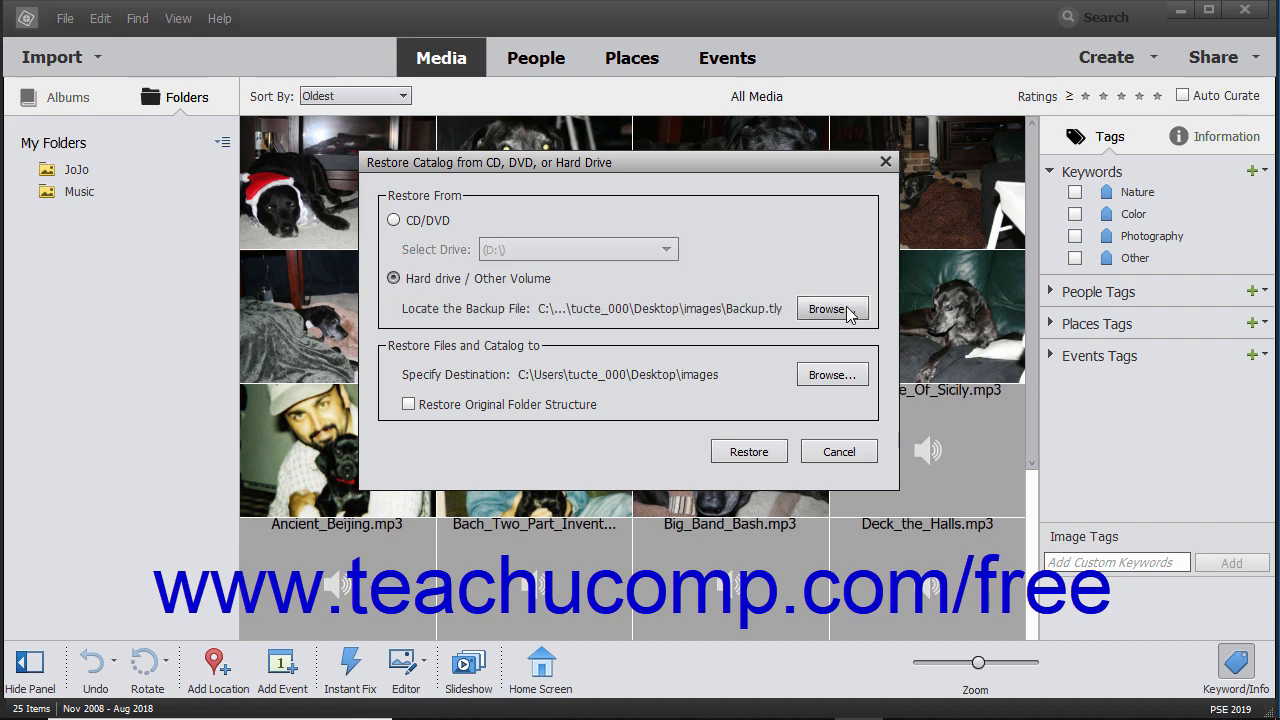
# Select Backup.tly as the backup file to restore.
pyautogui.click(832, 308)
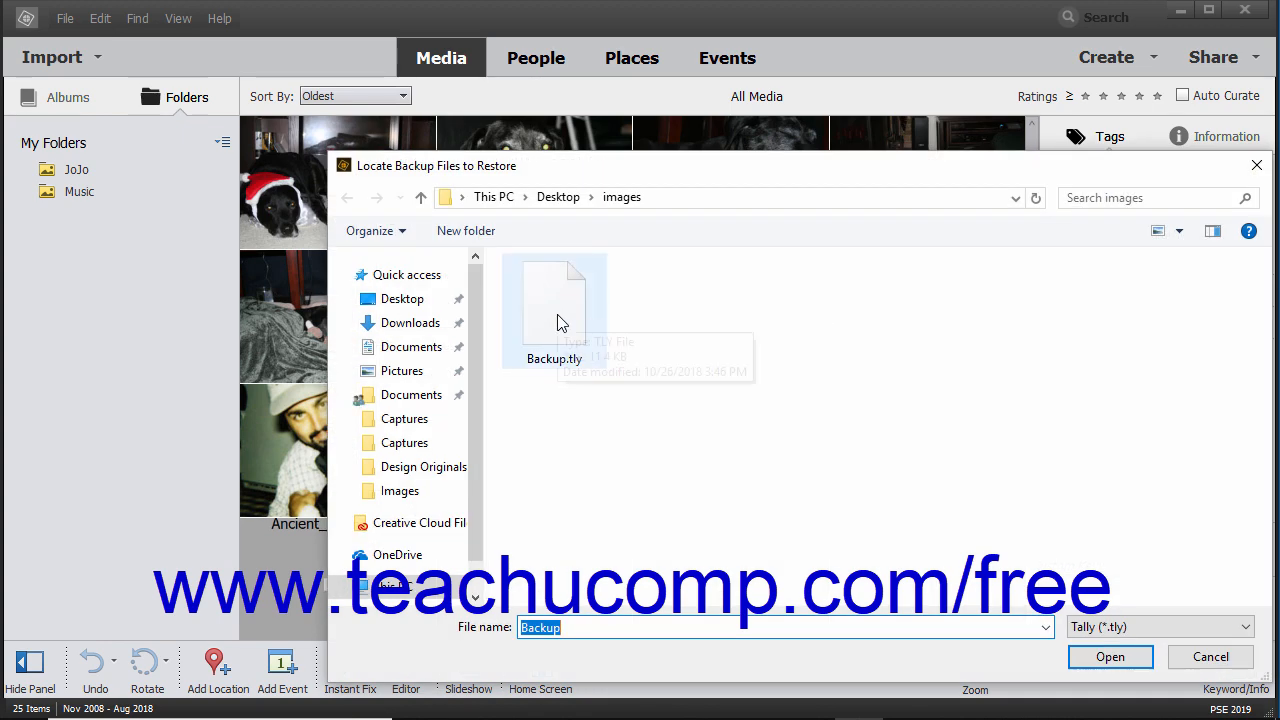
pyautogui.click(554, 300)
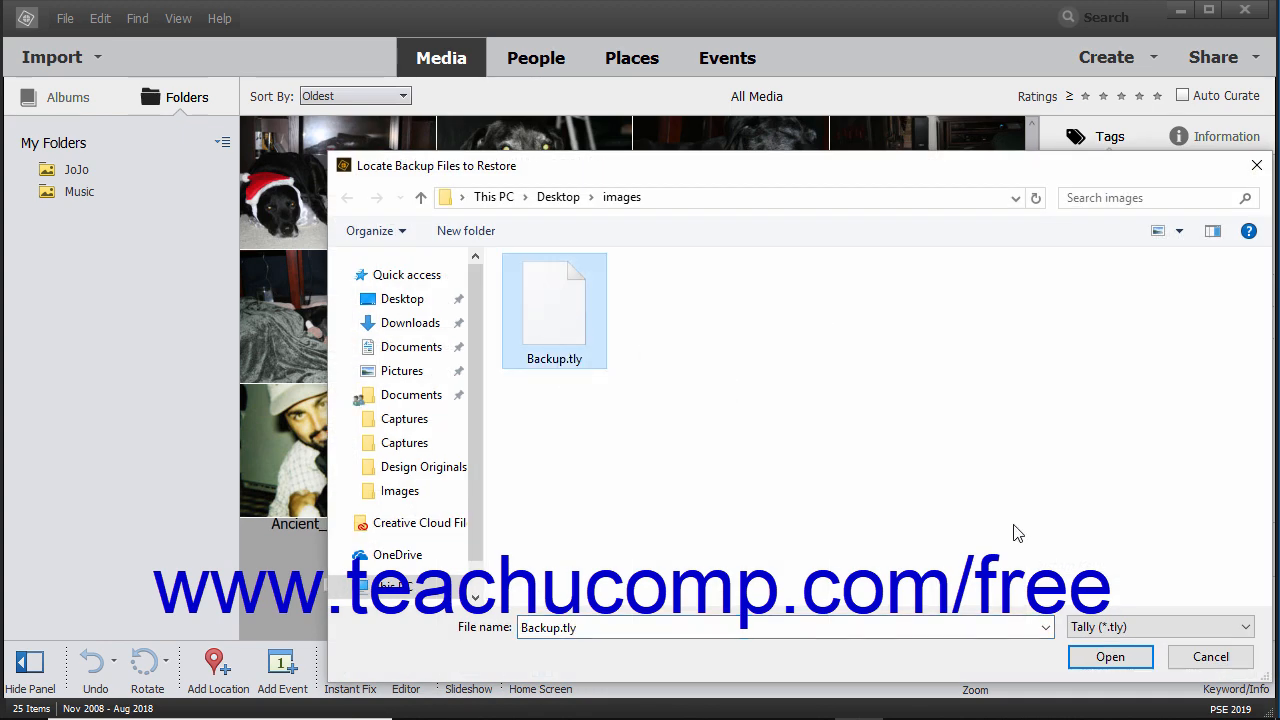
pyautogui.click(1110, 657)
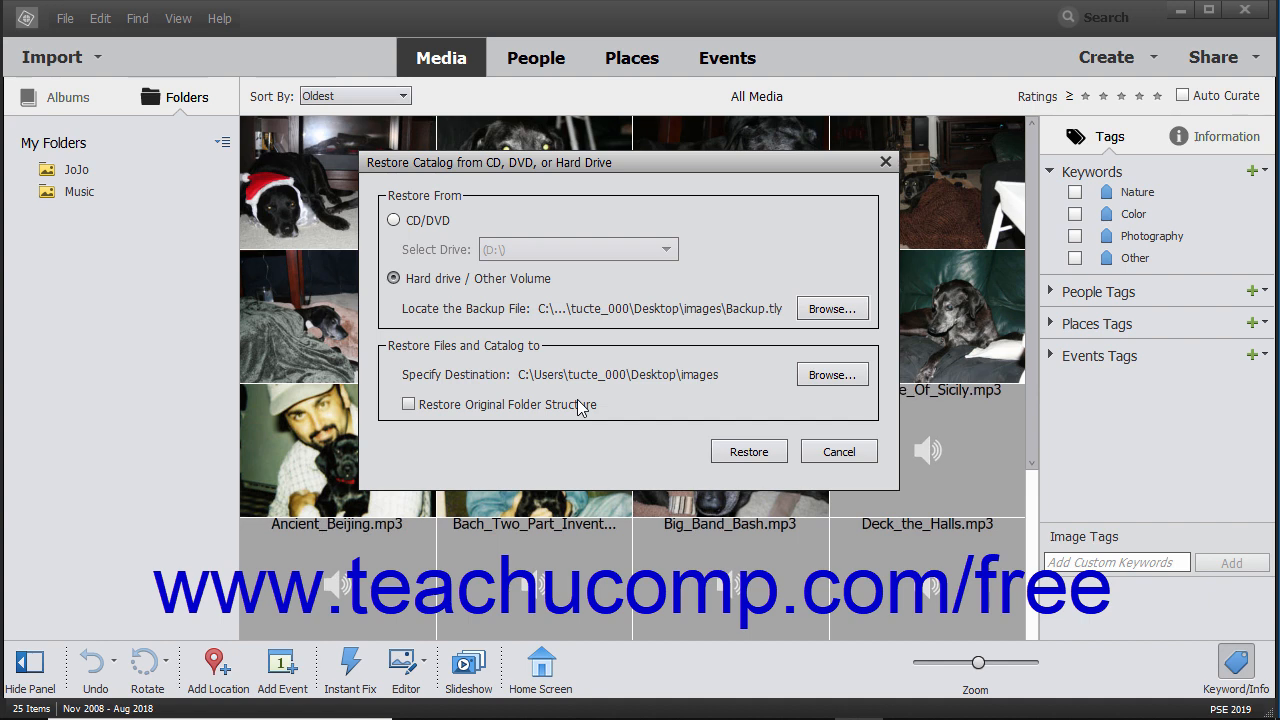
pyautogui.moveTo(800, 390)
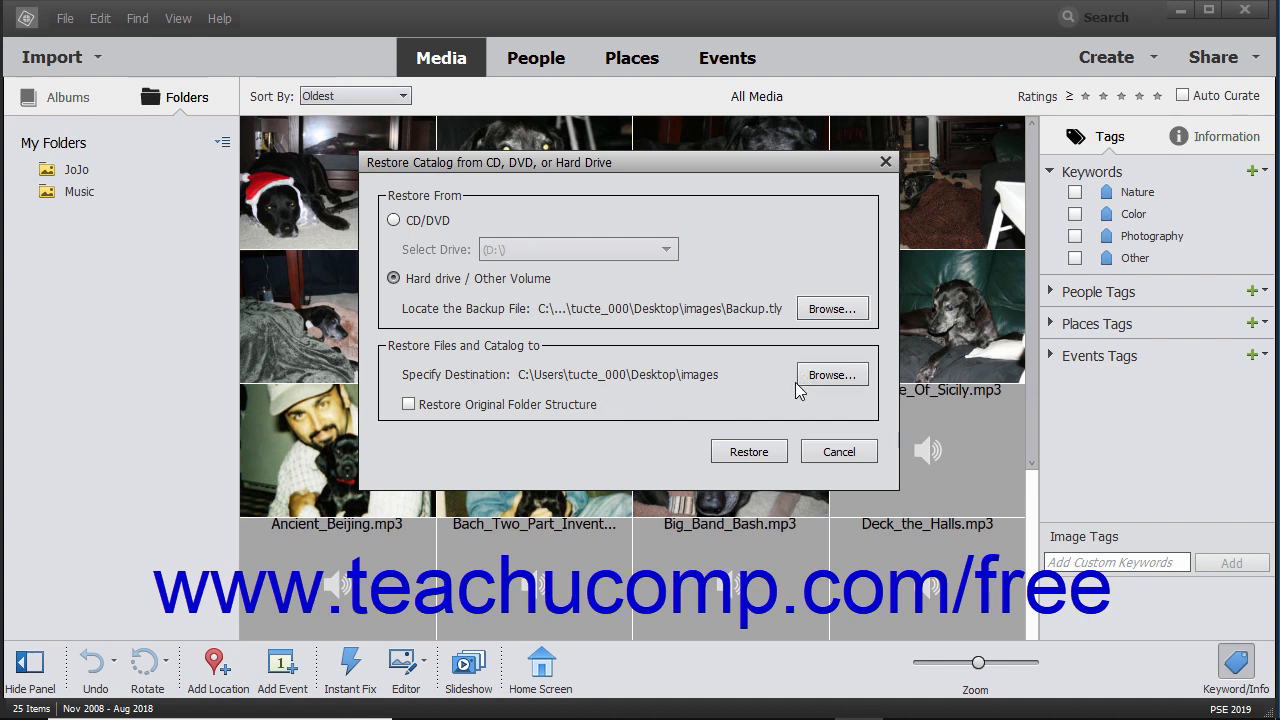
pyautogui.moveTo(808, 385)
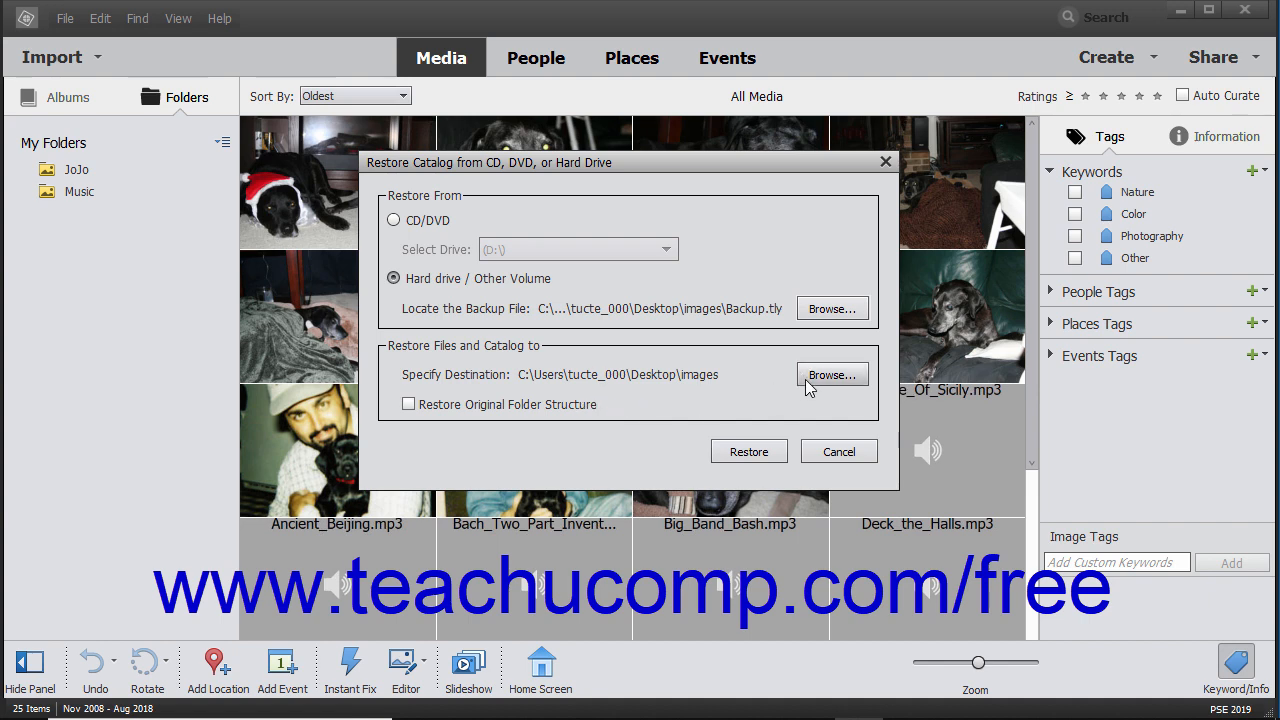
# Restore to Desktop\images with Restore Original Folder Structure ticked.
pyautogui.click(832, 374)
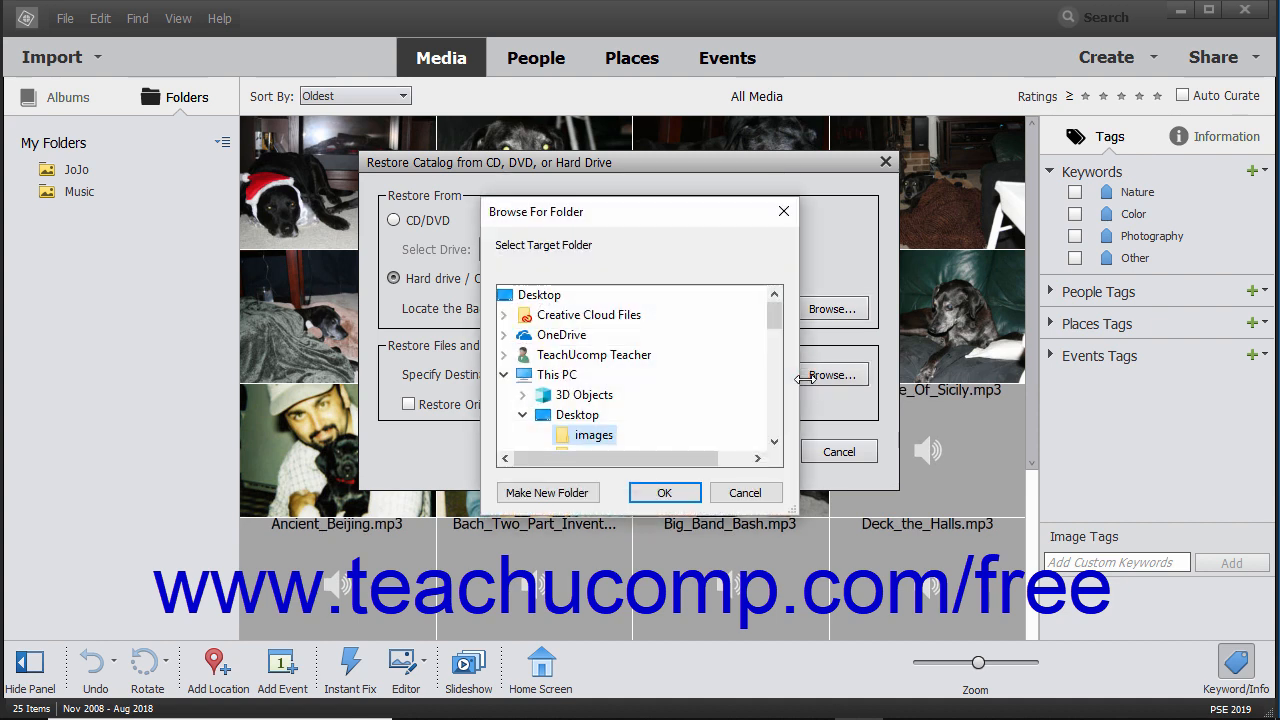
pyautogui.moveTo(747, 368)
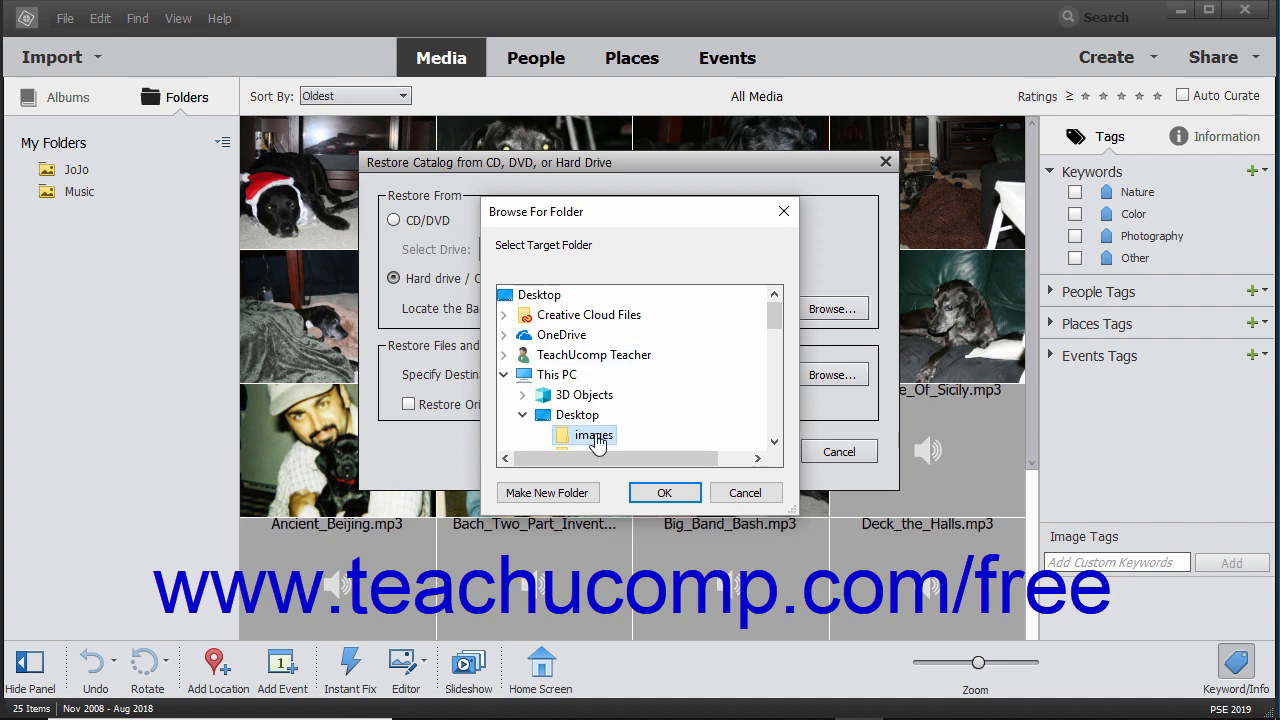
pyautogui.click(664, 492)
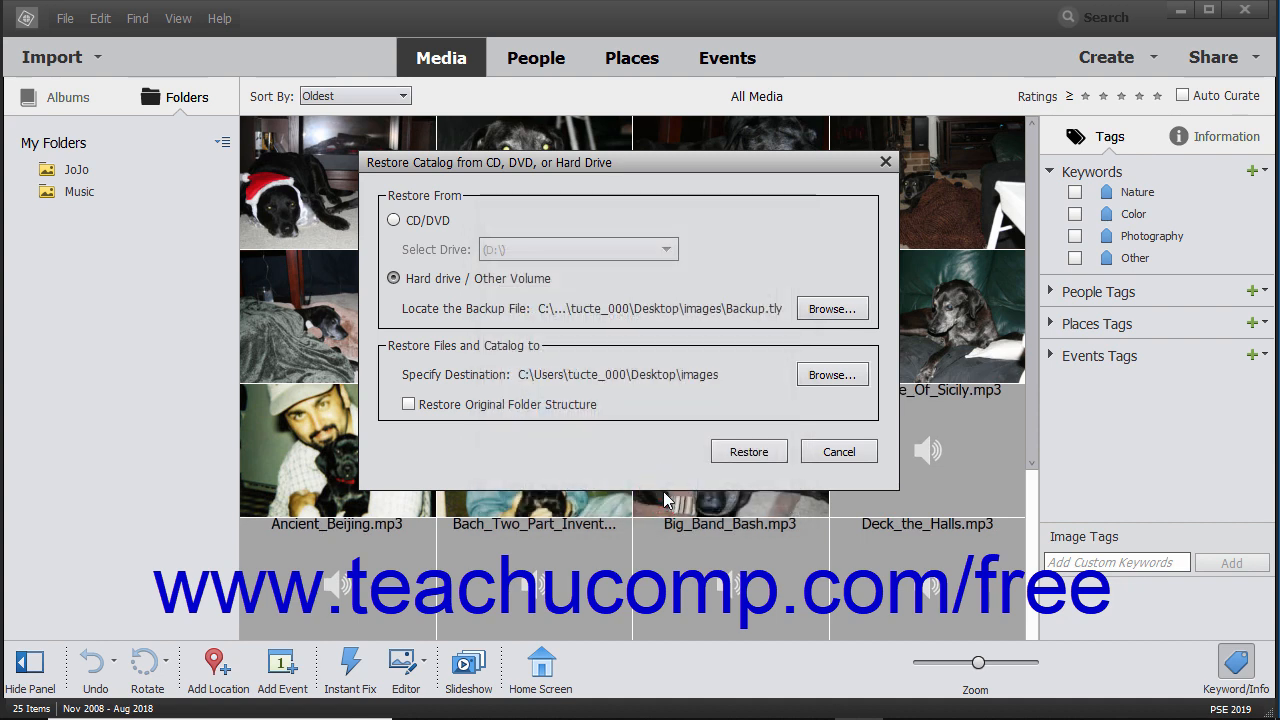
pyautogui.moveTo(627, 440)
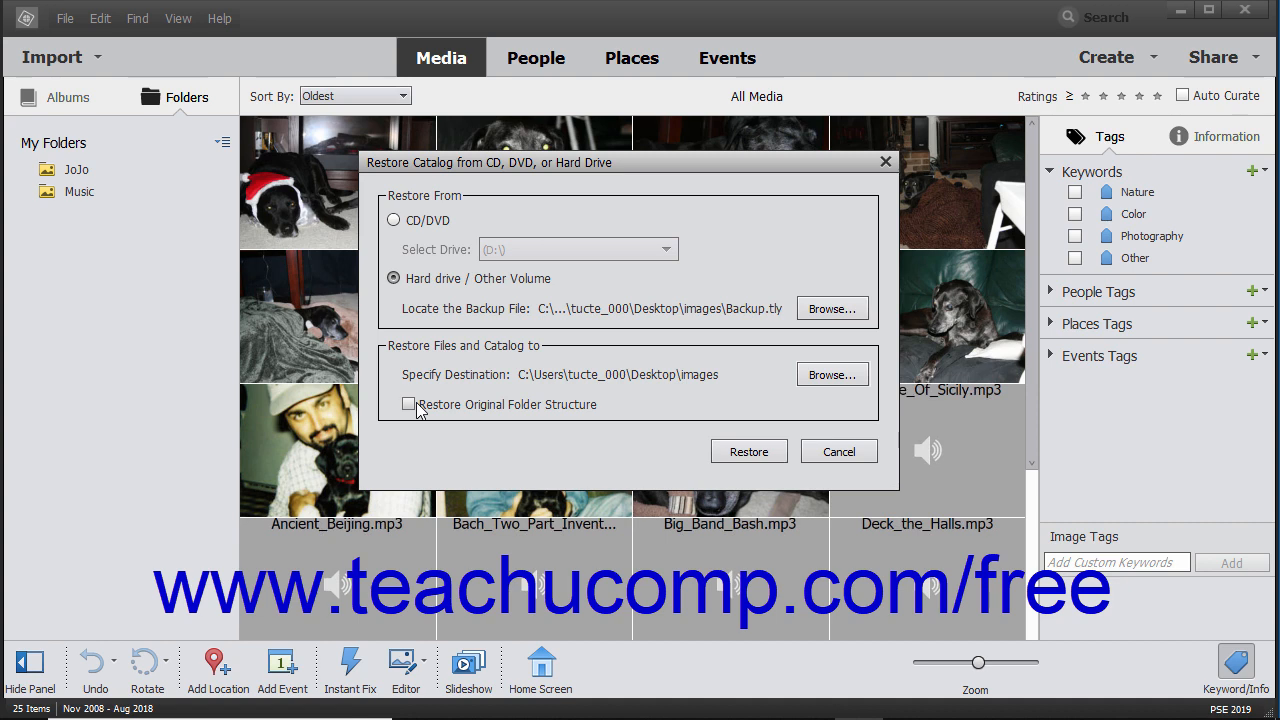
pyautogui.click(409, 405)
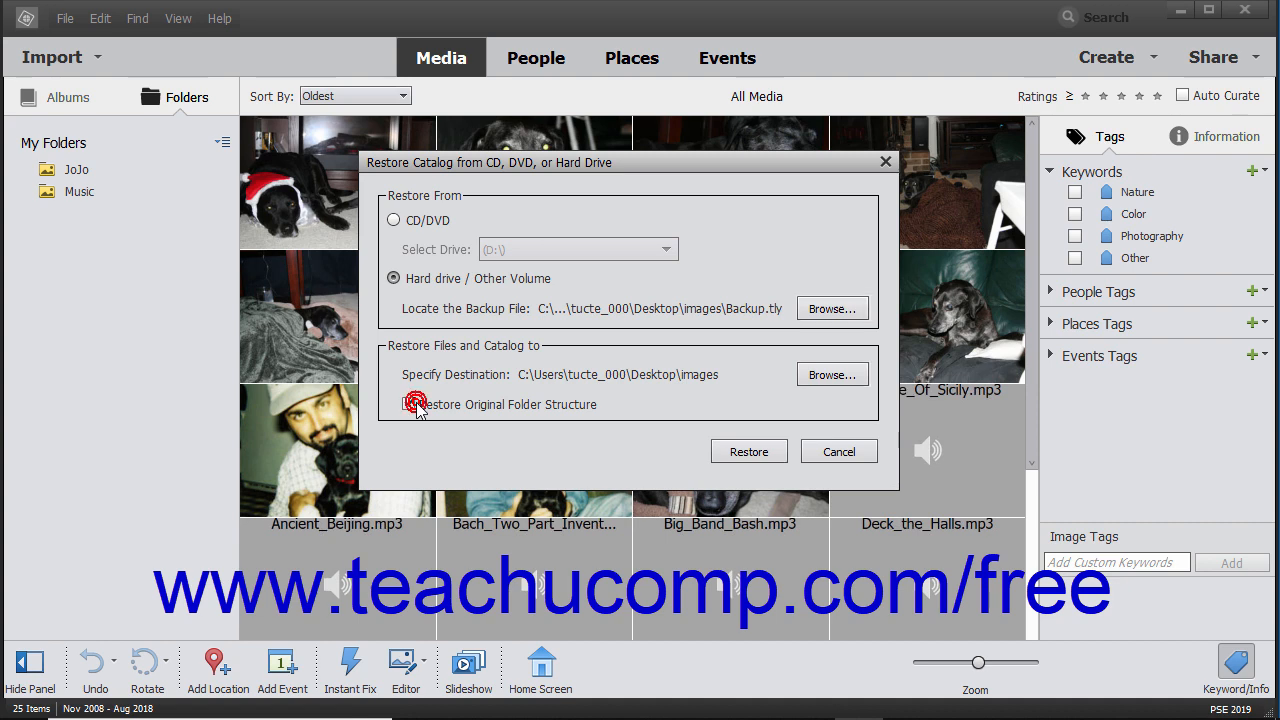
pyautogui.click(412, 404)
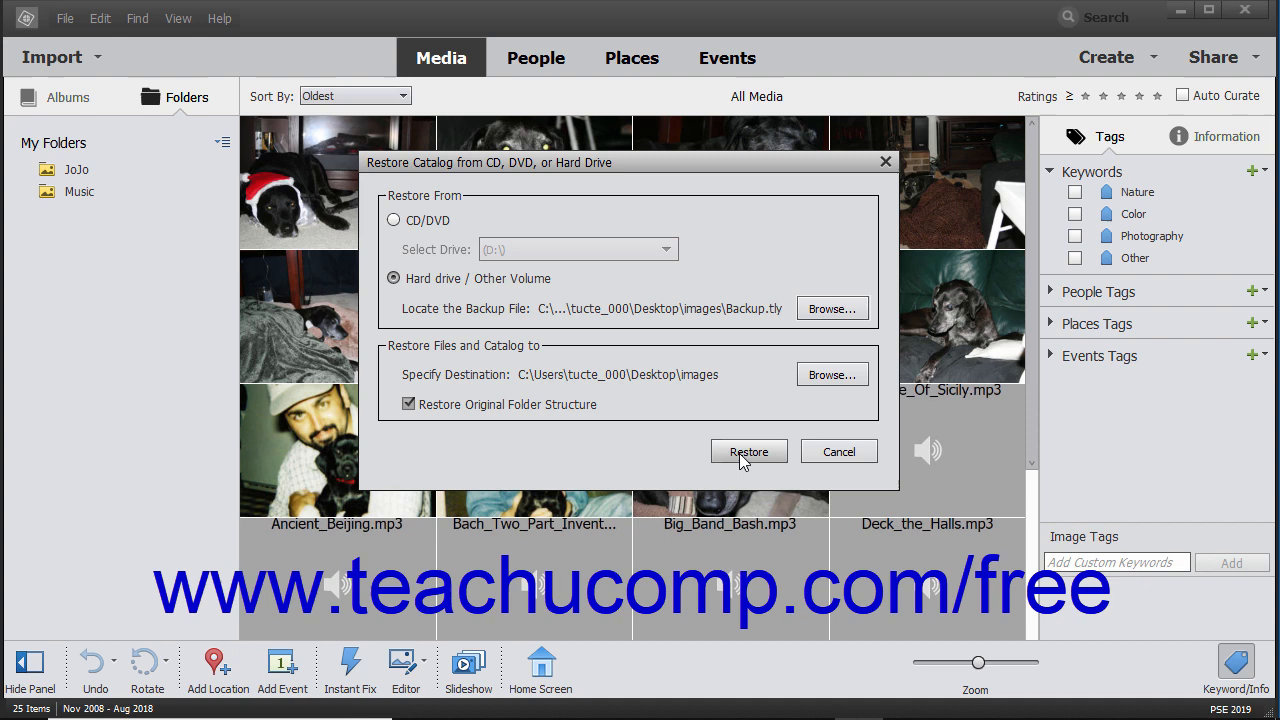
pyautogui.click(748, 451)
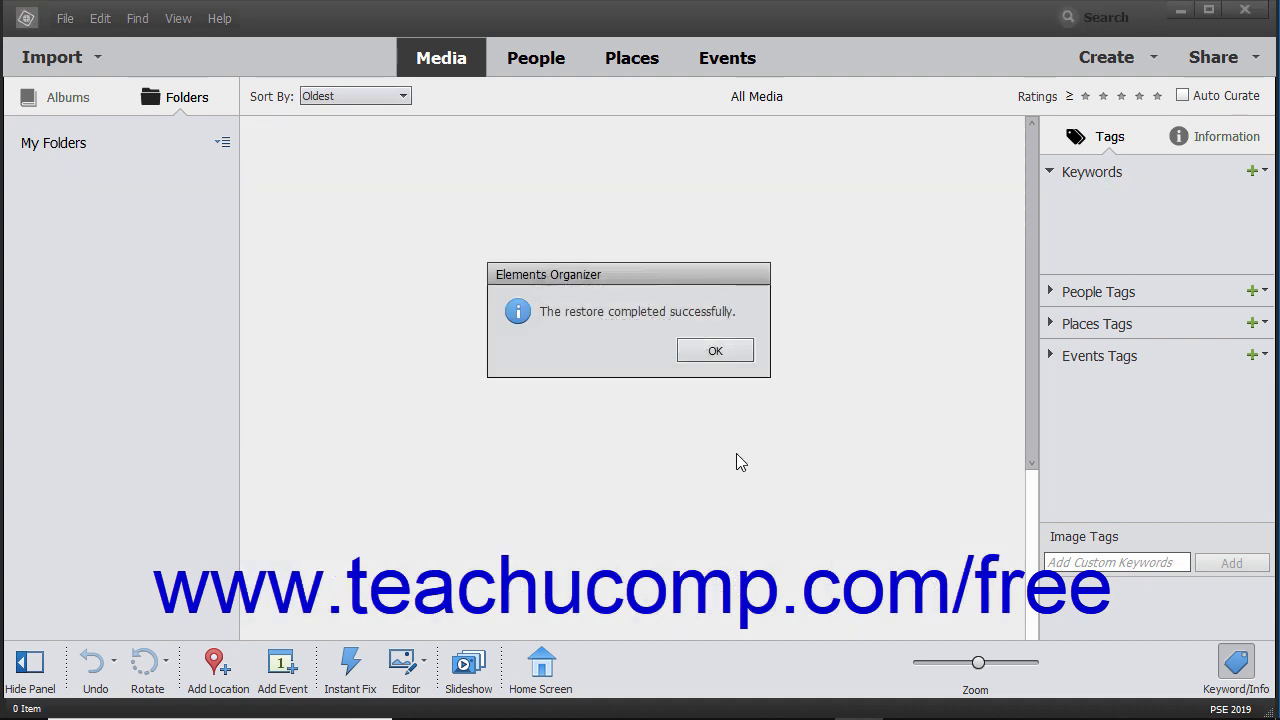